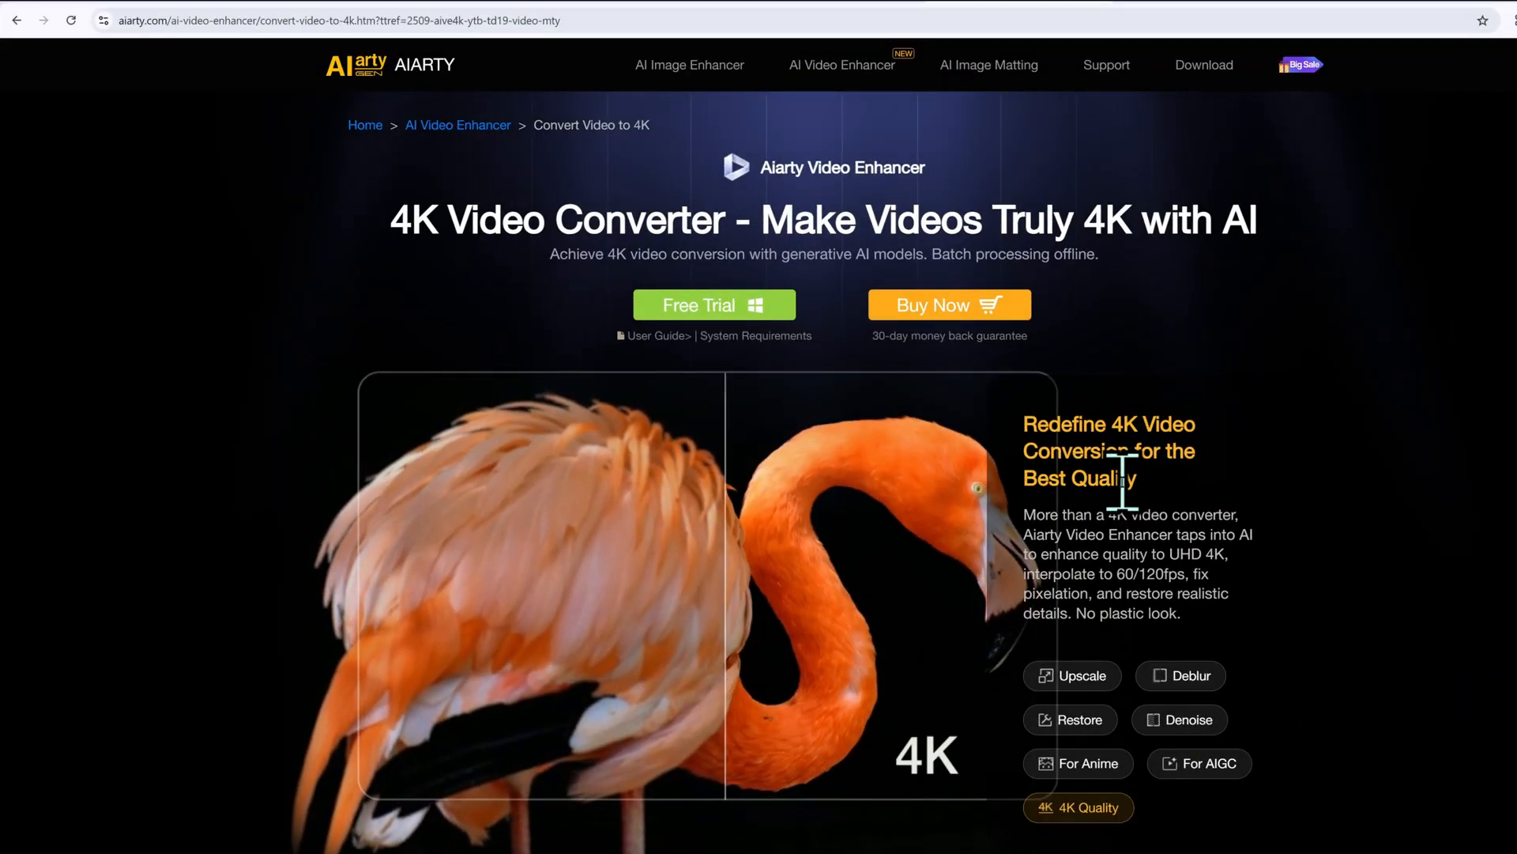
Browse the Aiarty 4K video converter page and get the Free Trial of the enhancer
{"action": "scroll", "scroll_direction": "down", "scroll_amount": 3}
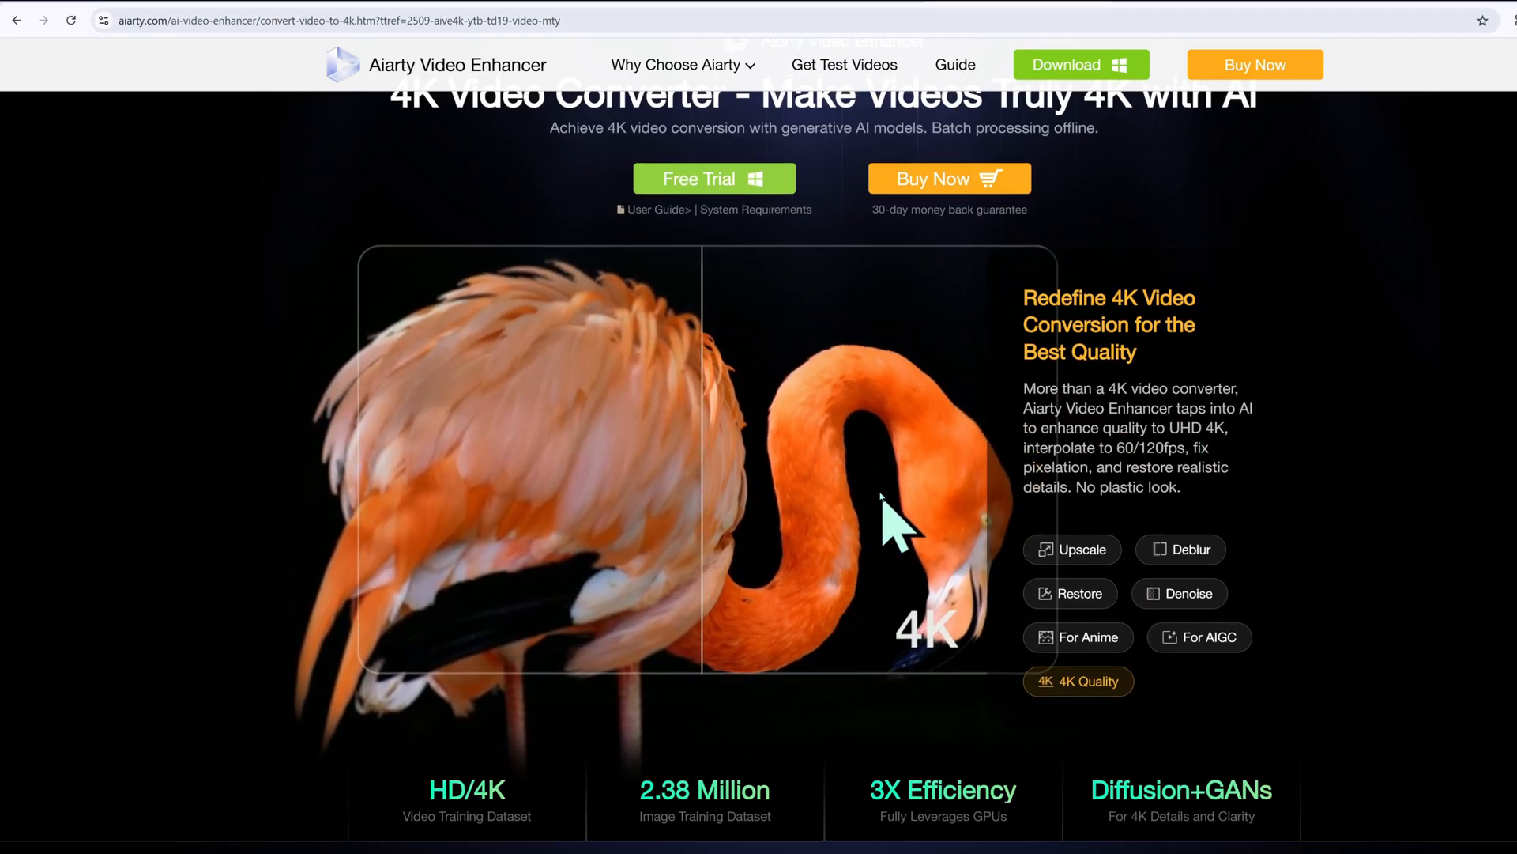
{"action": "scroll", "scroll_direction": "down", "scroll_amount": 3}
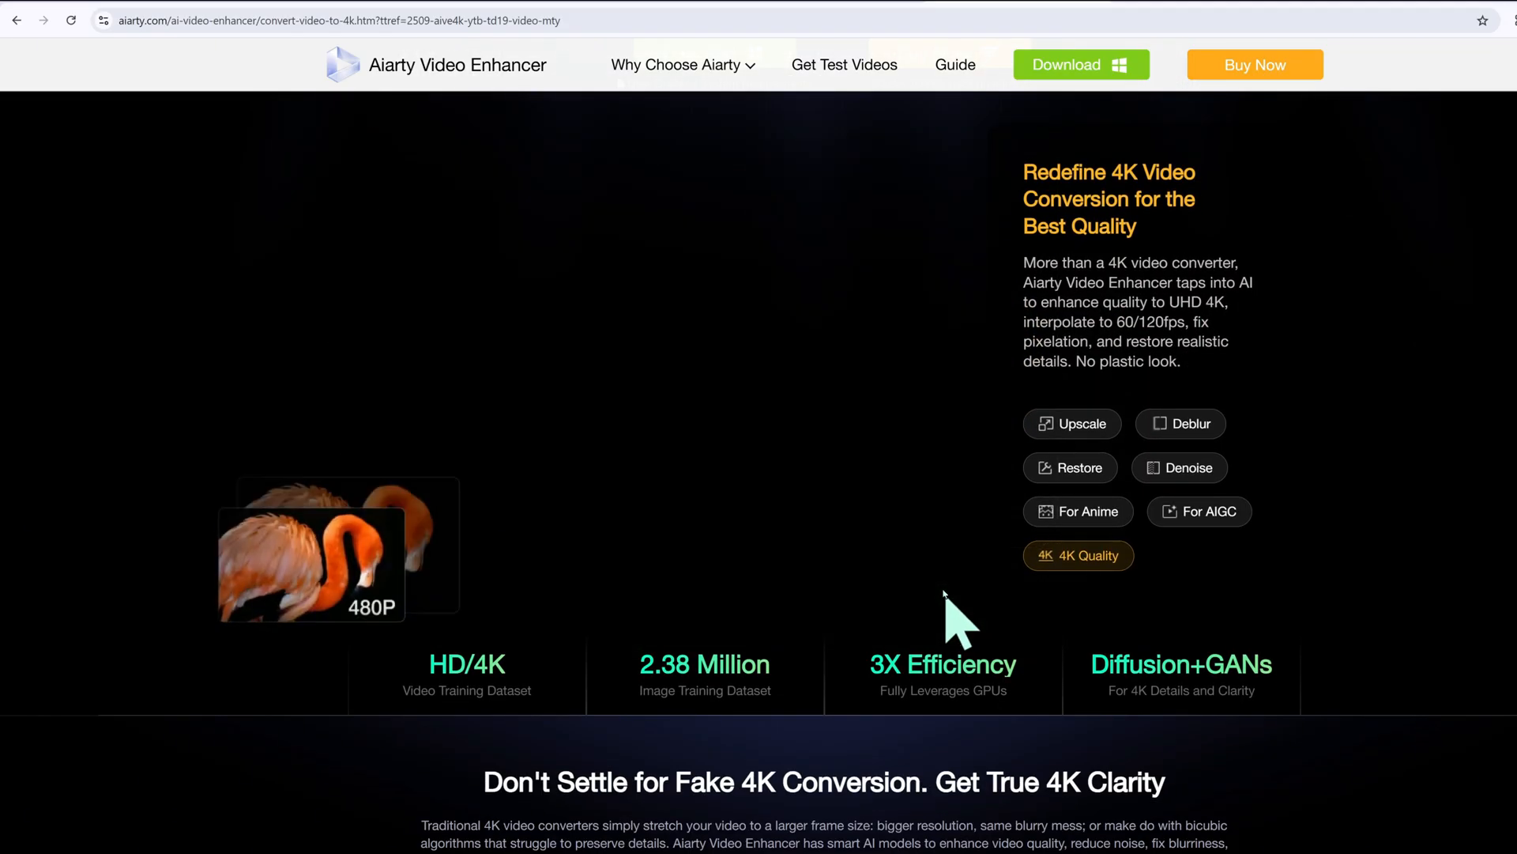
{"action": "scroll", "scroll_direction": "down", "scroll_amount": 3}
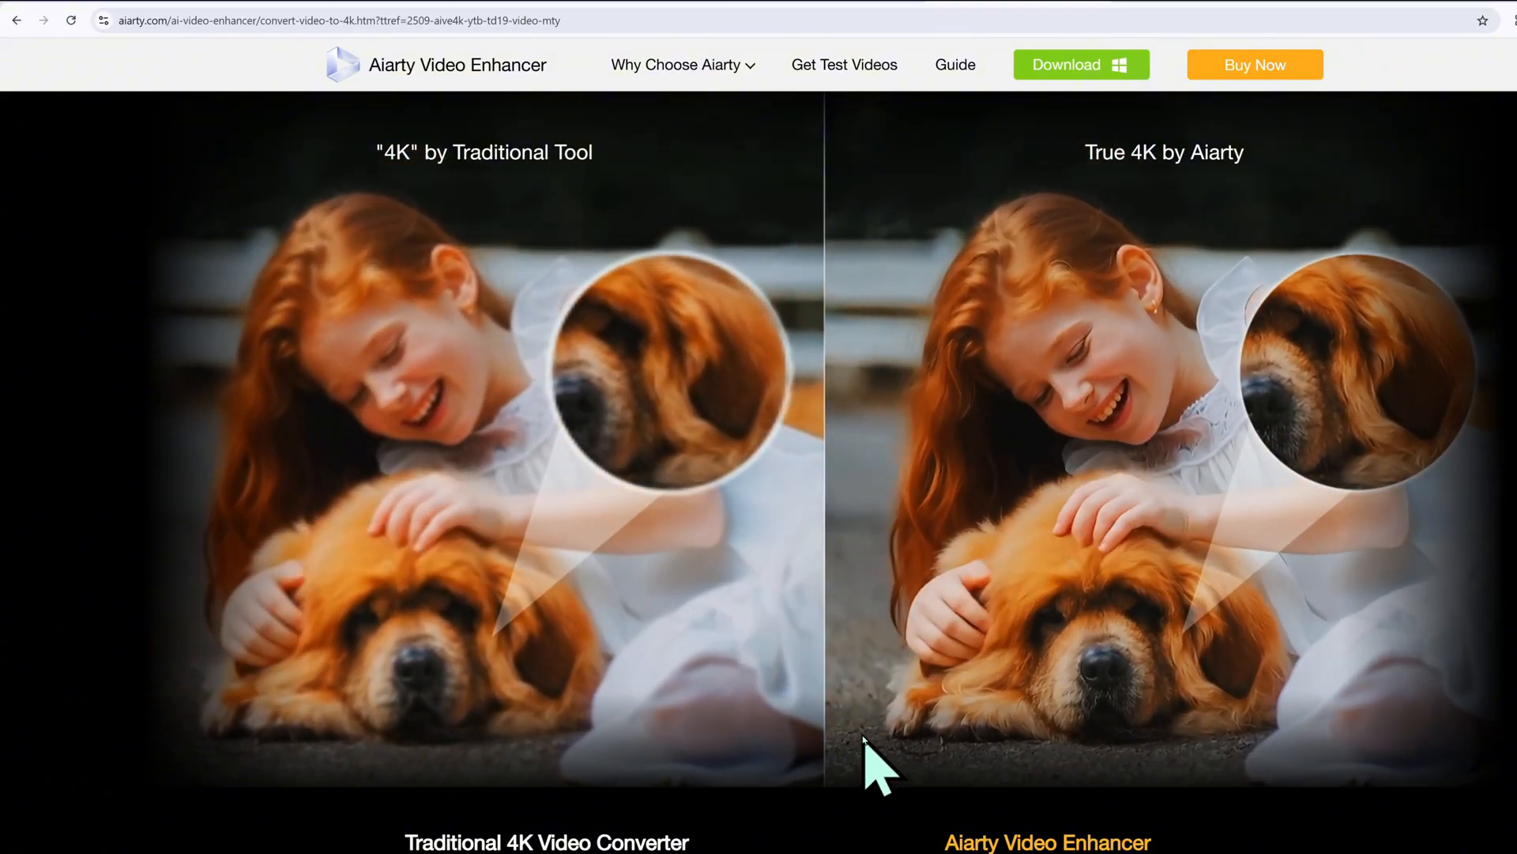
{"action": "scroll", "scroll_direction": "down", "scroll_amount": 3}
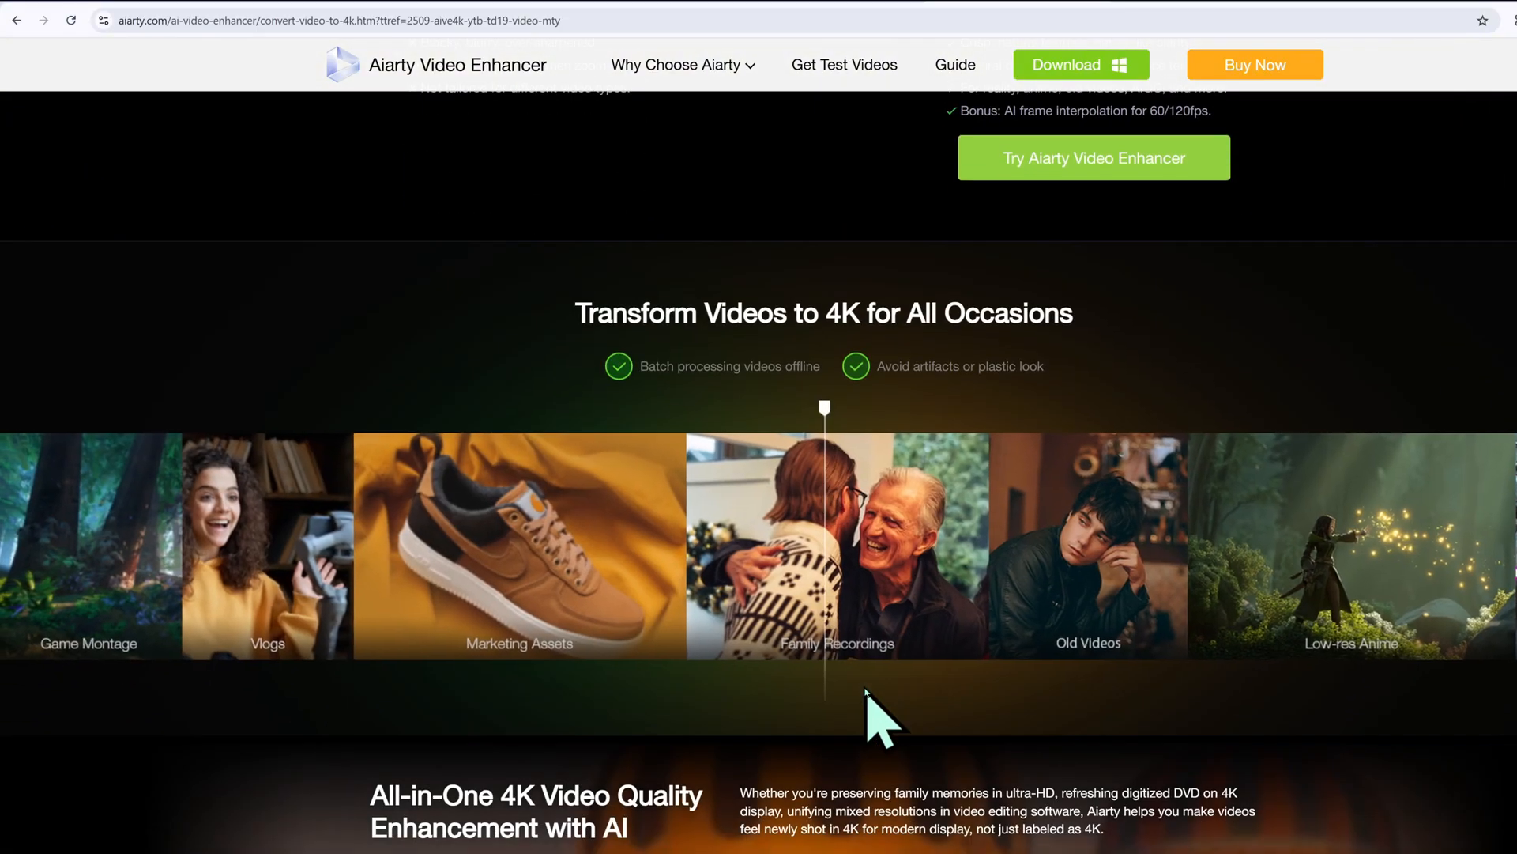
{"action": "scroll", "scroll_direction": "down", "scroll_amount": 3}
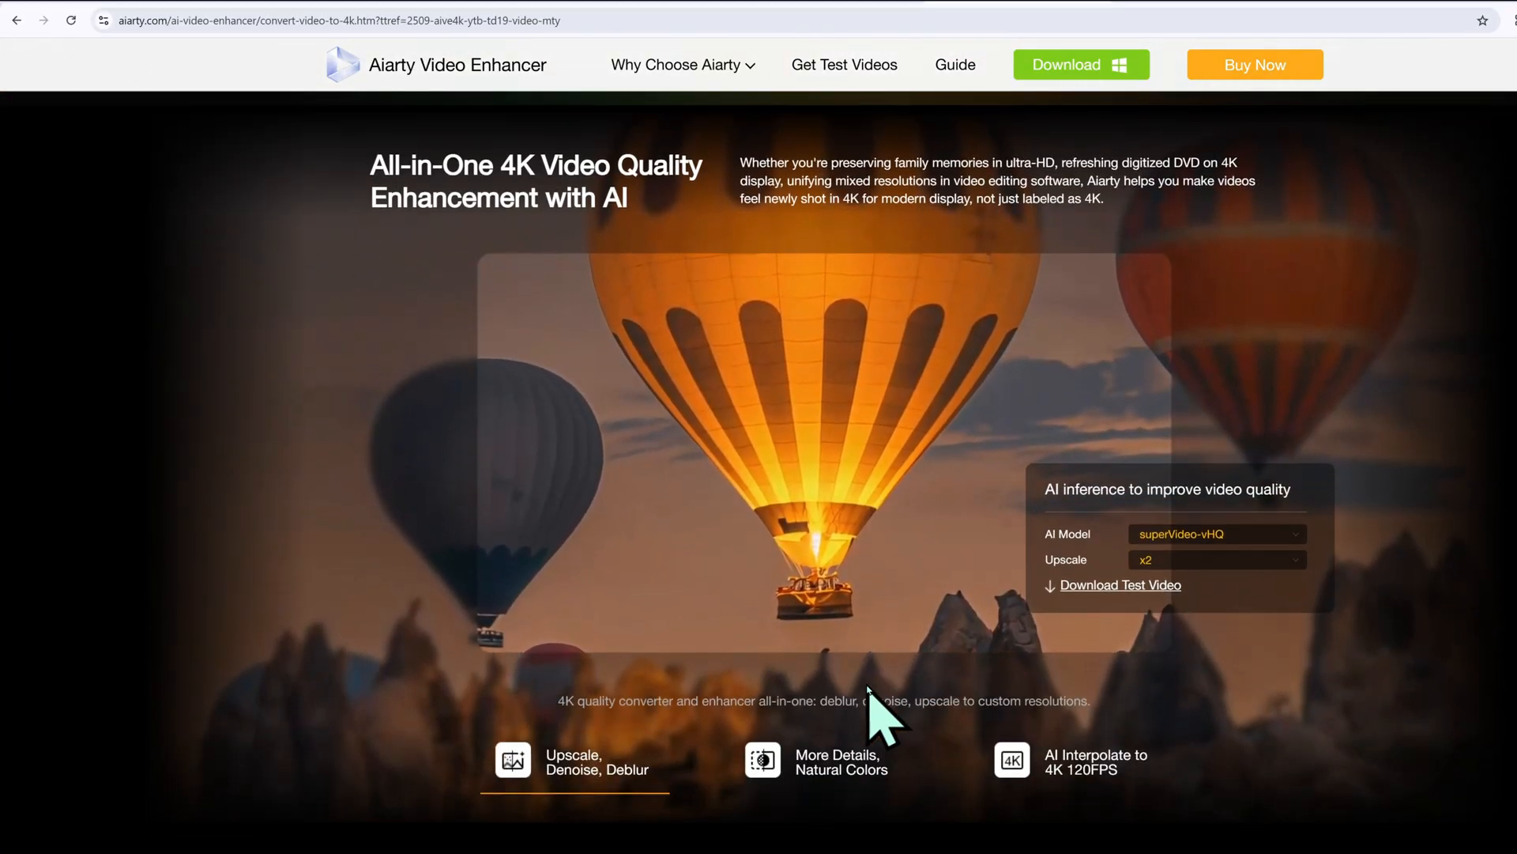
{"action": "scroll", "scroll_direction": "down", "scroll_amount": 3}
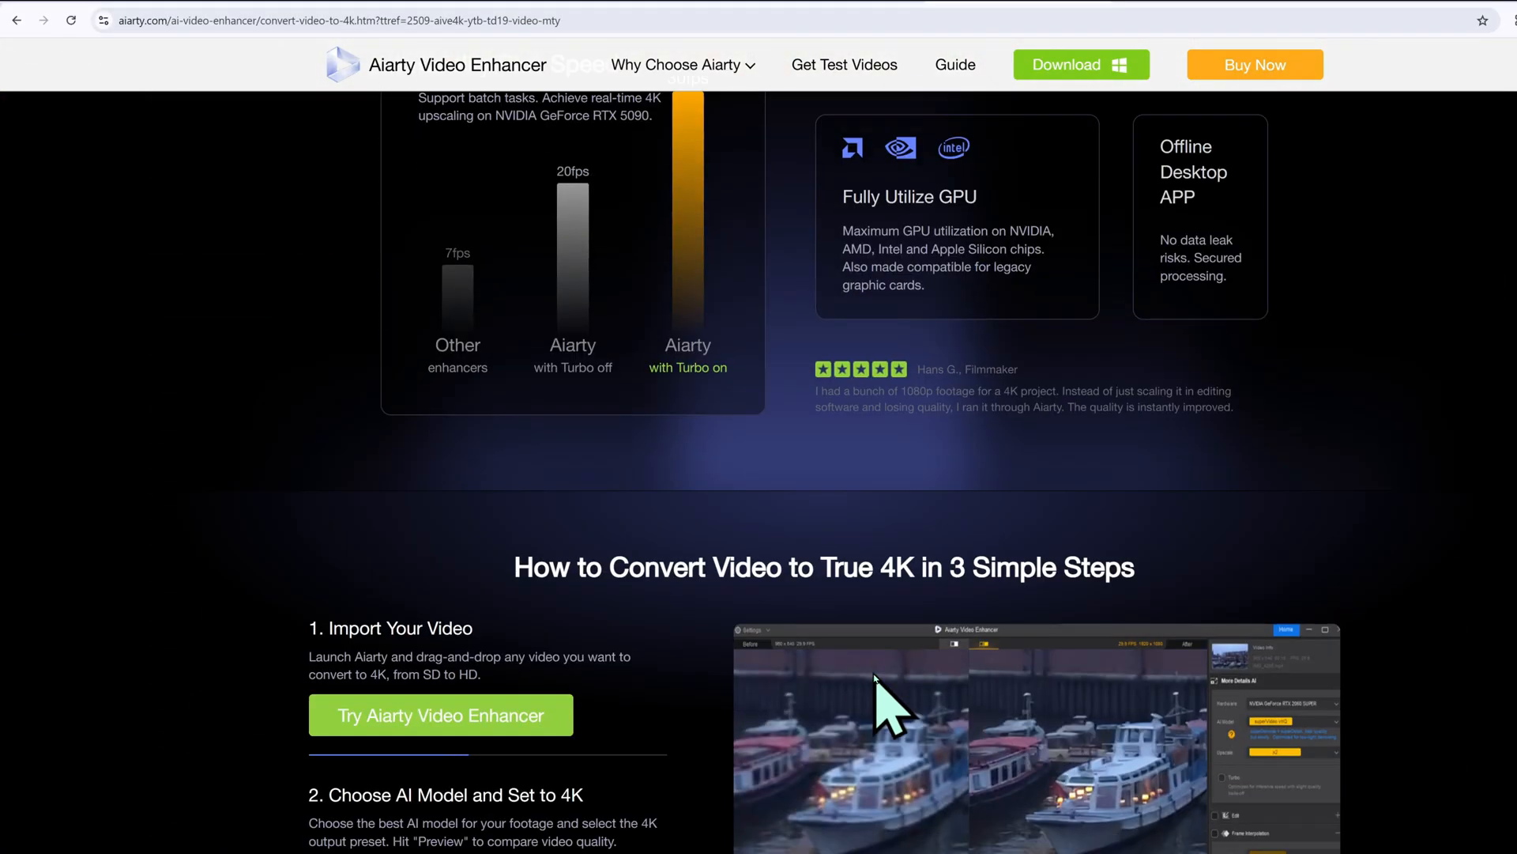
{"action": "scroll", "scroll_direction": "down", "scroll_amount": 3}
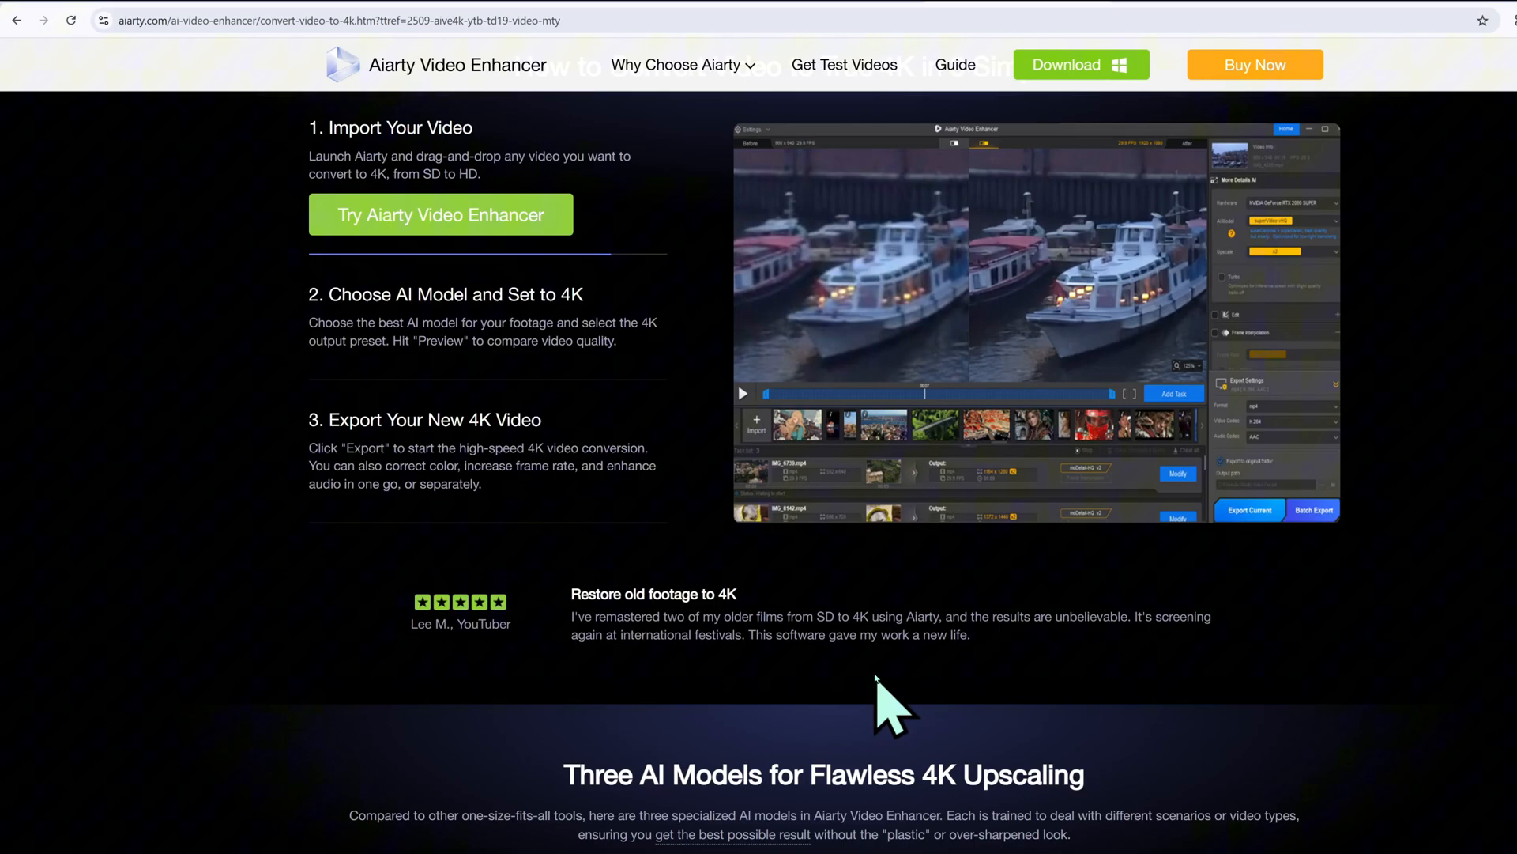
{"action": "scroll", "scroll_direction": "down", "scroll_amount": 3}
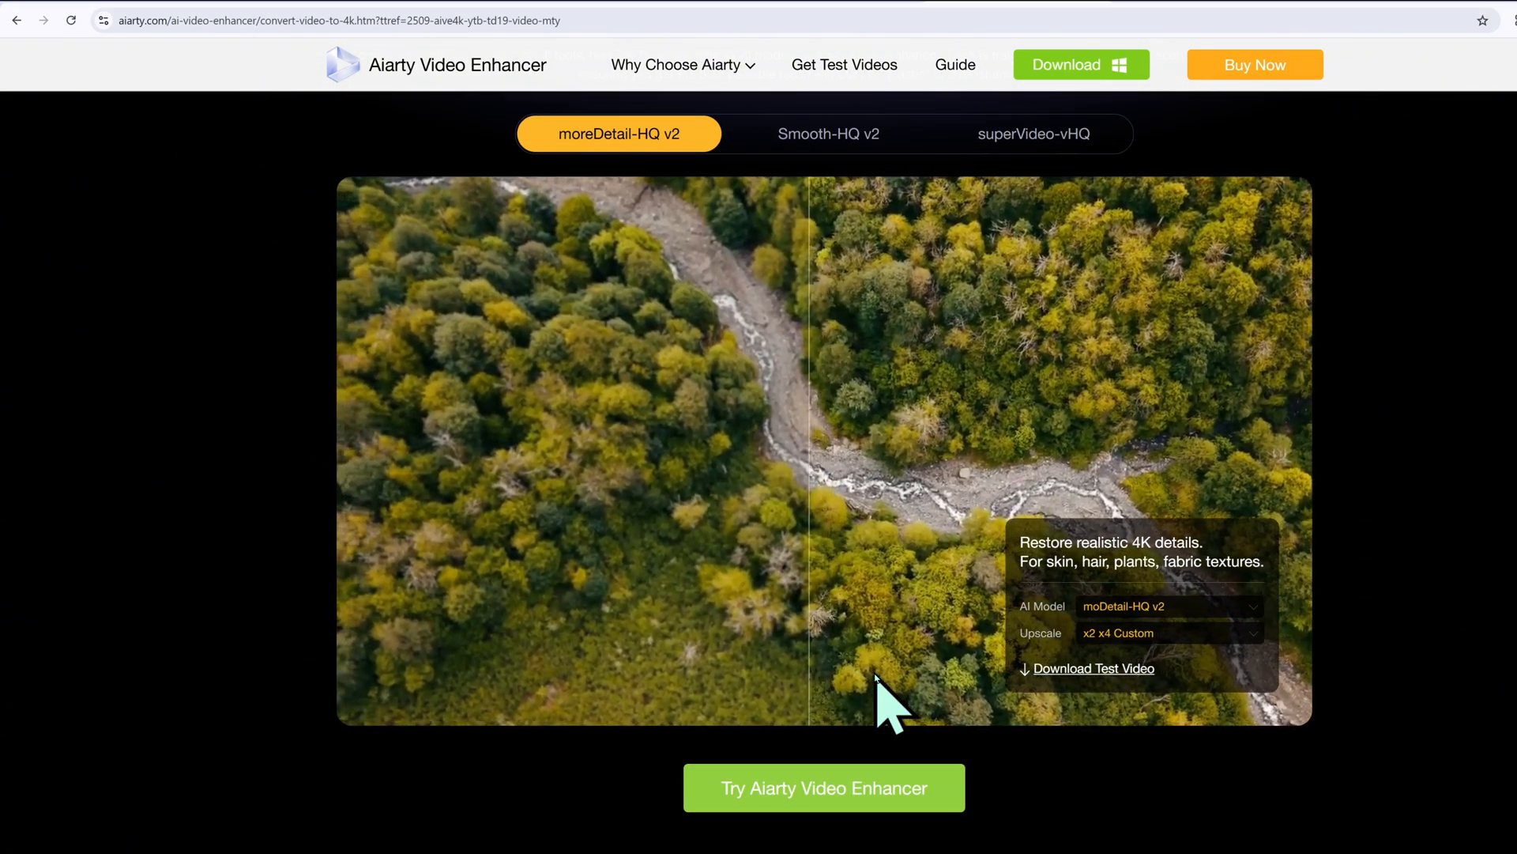
{"action": "scroll", "scroll_direction": "down", "scroll_amount": 3}
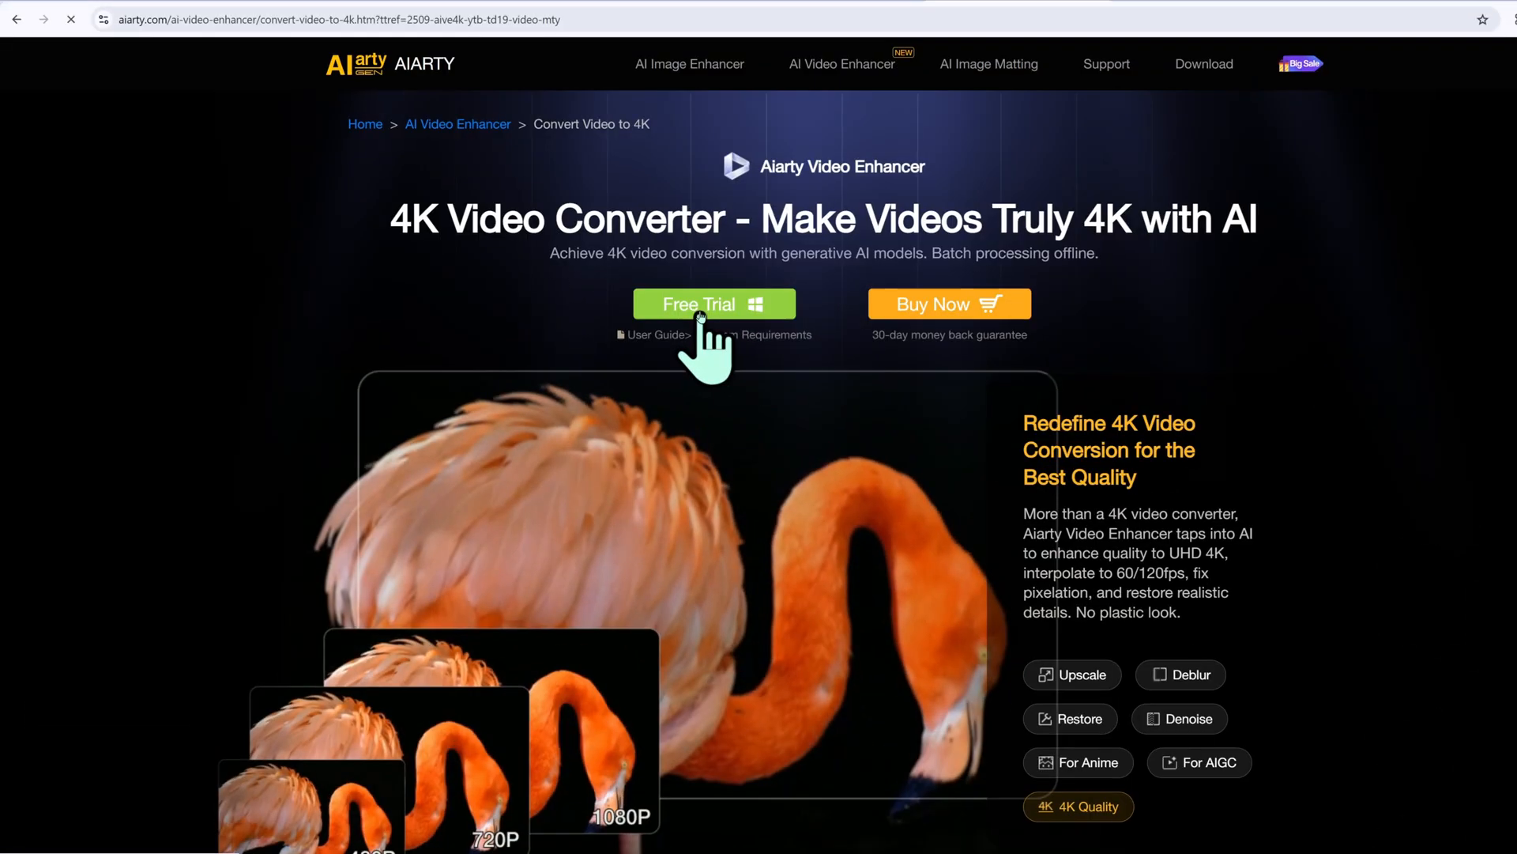
{"action": "left_click", "coordinate": [713, 303]}
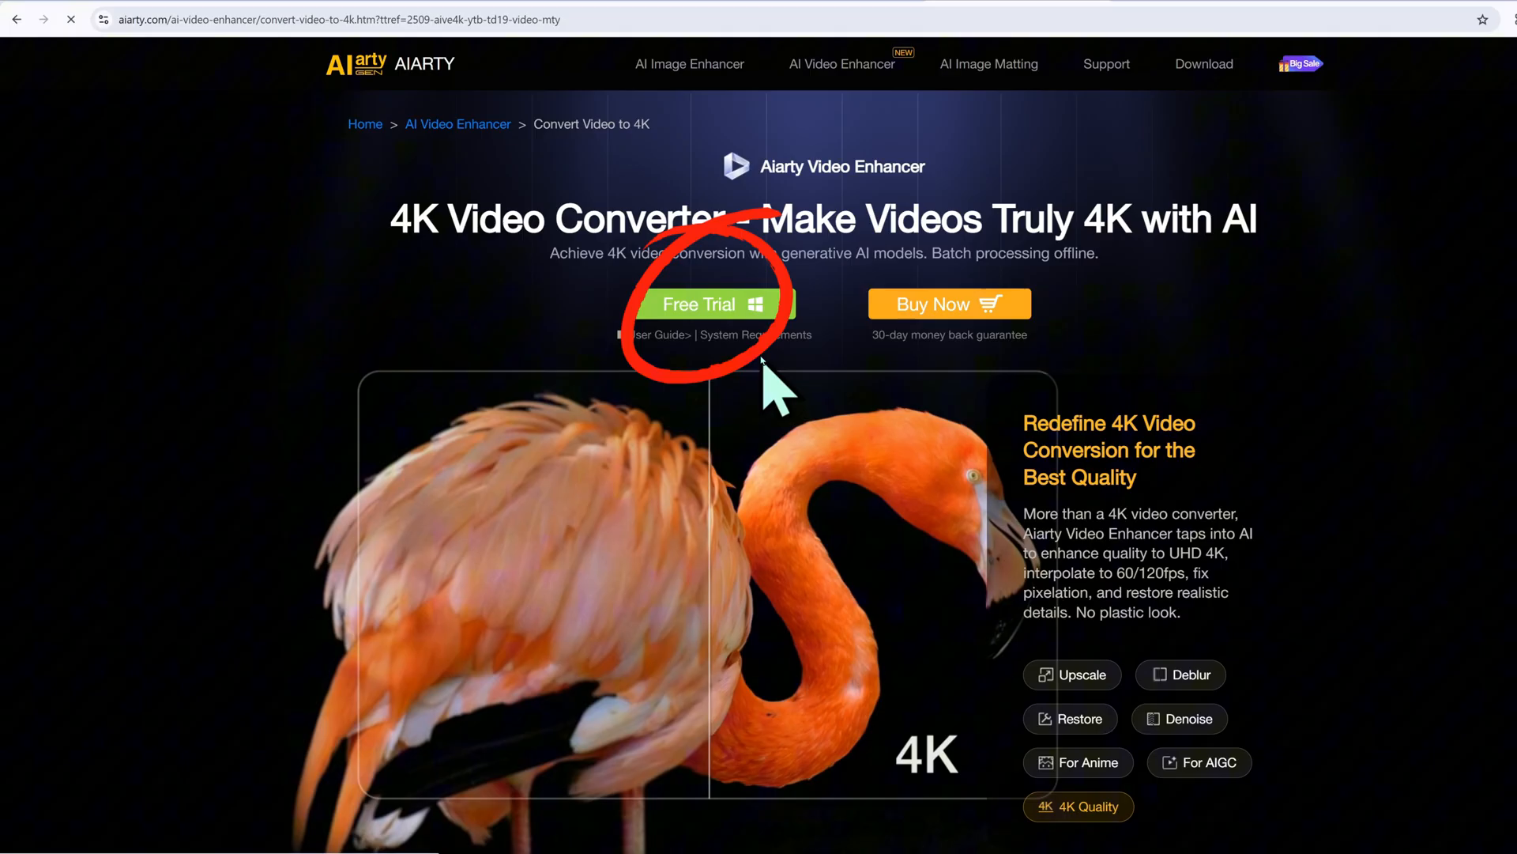
{"action": "left_click", "coordinate": [713, 304]}
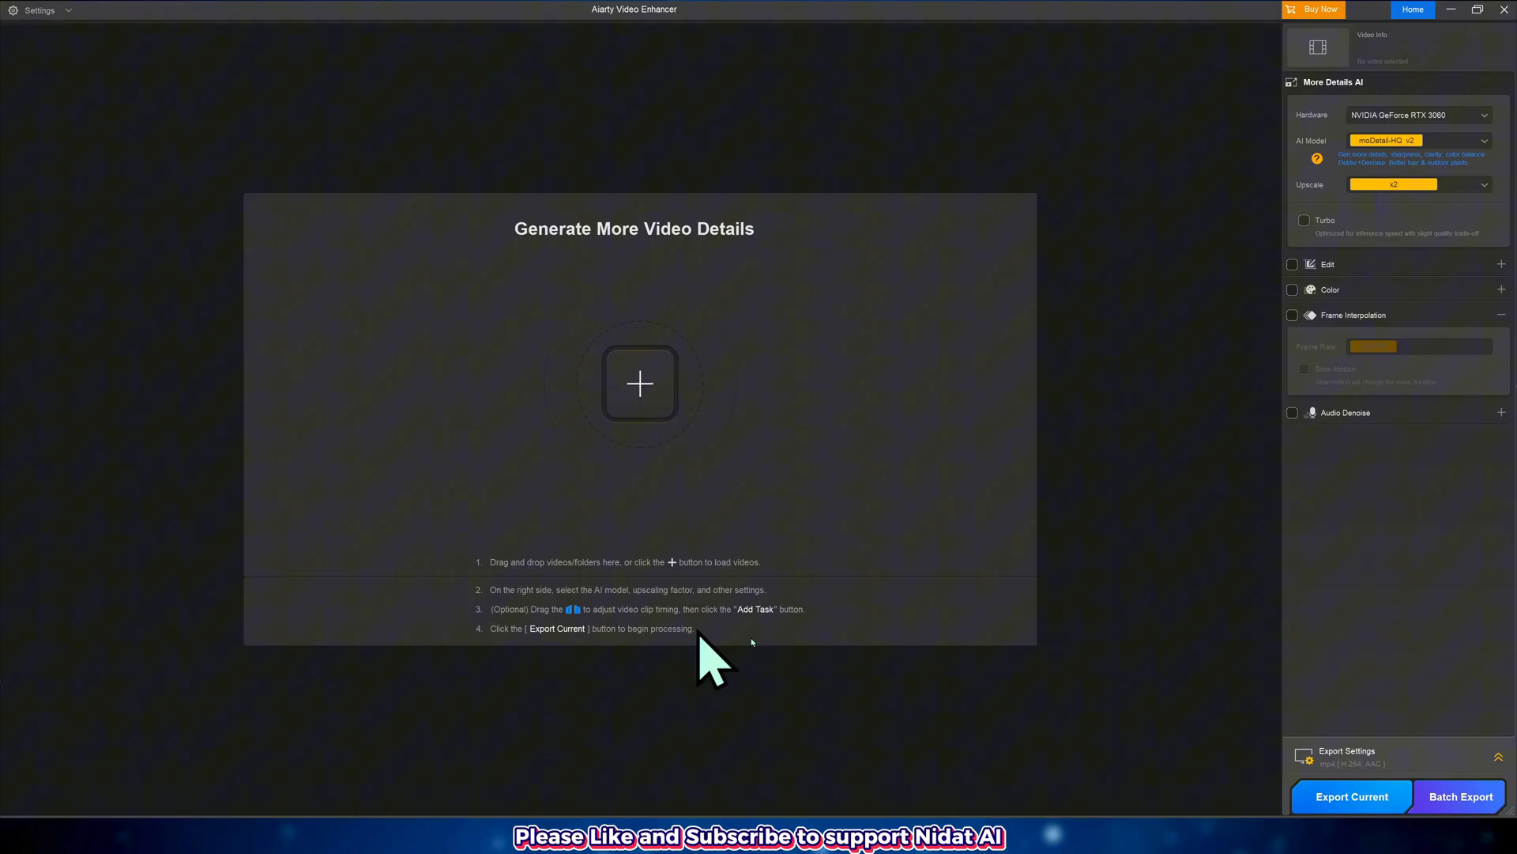
{"action": "mouse_move", "coordinate": [742, 478]}
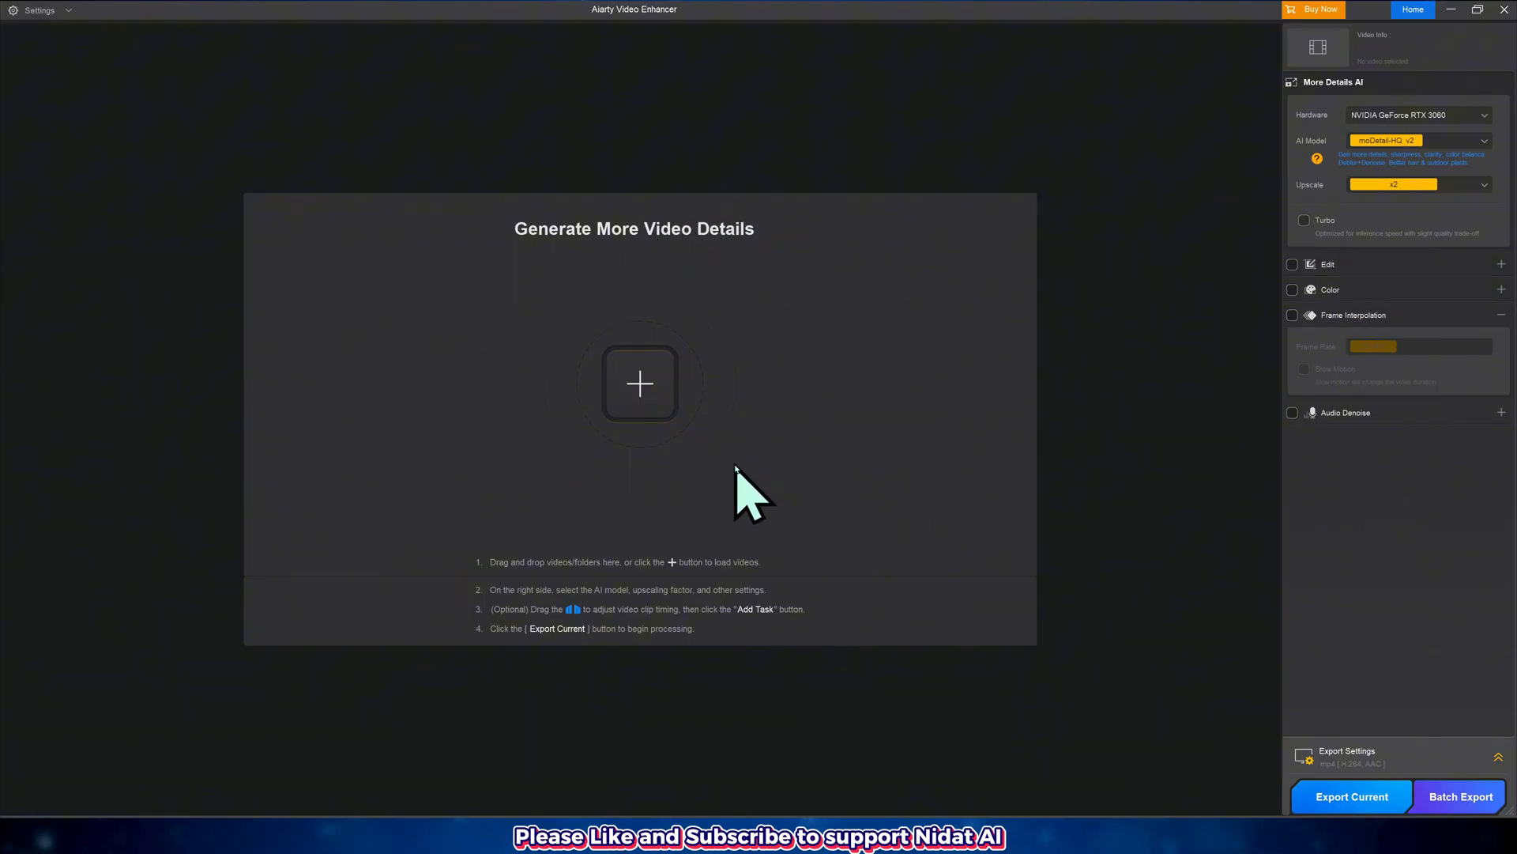
Load 2.mp4, the aerial highway interchange clip, into the enhancer
{"action": "left_click", "coordinate": [640, 383]}
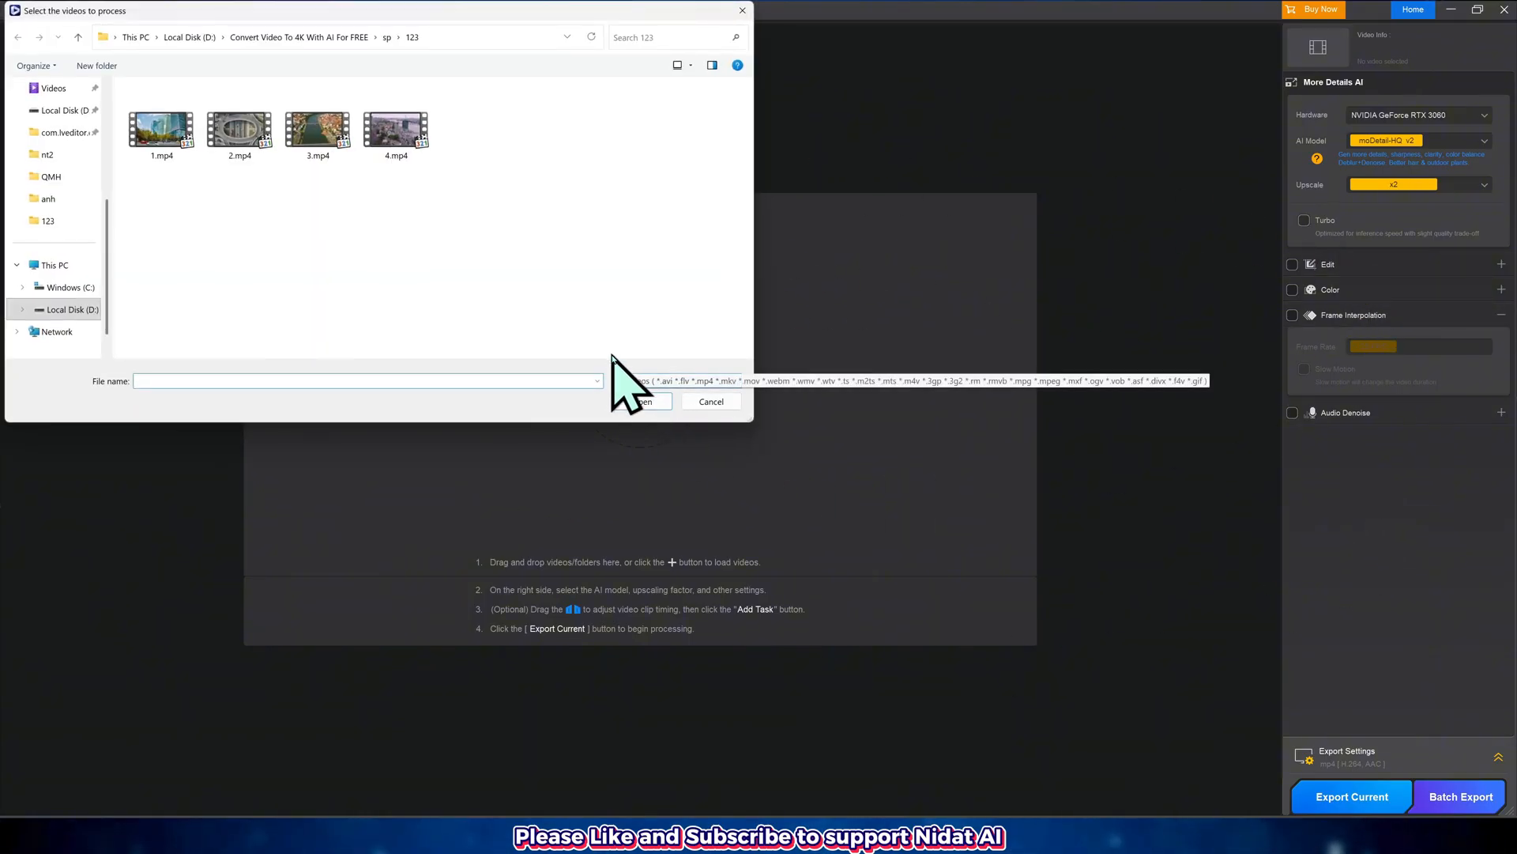
{"action": "left_click", "coordinate": [239, 130]}
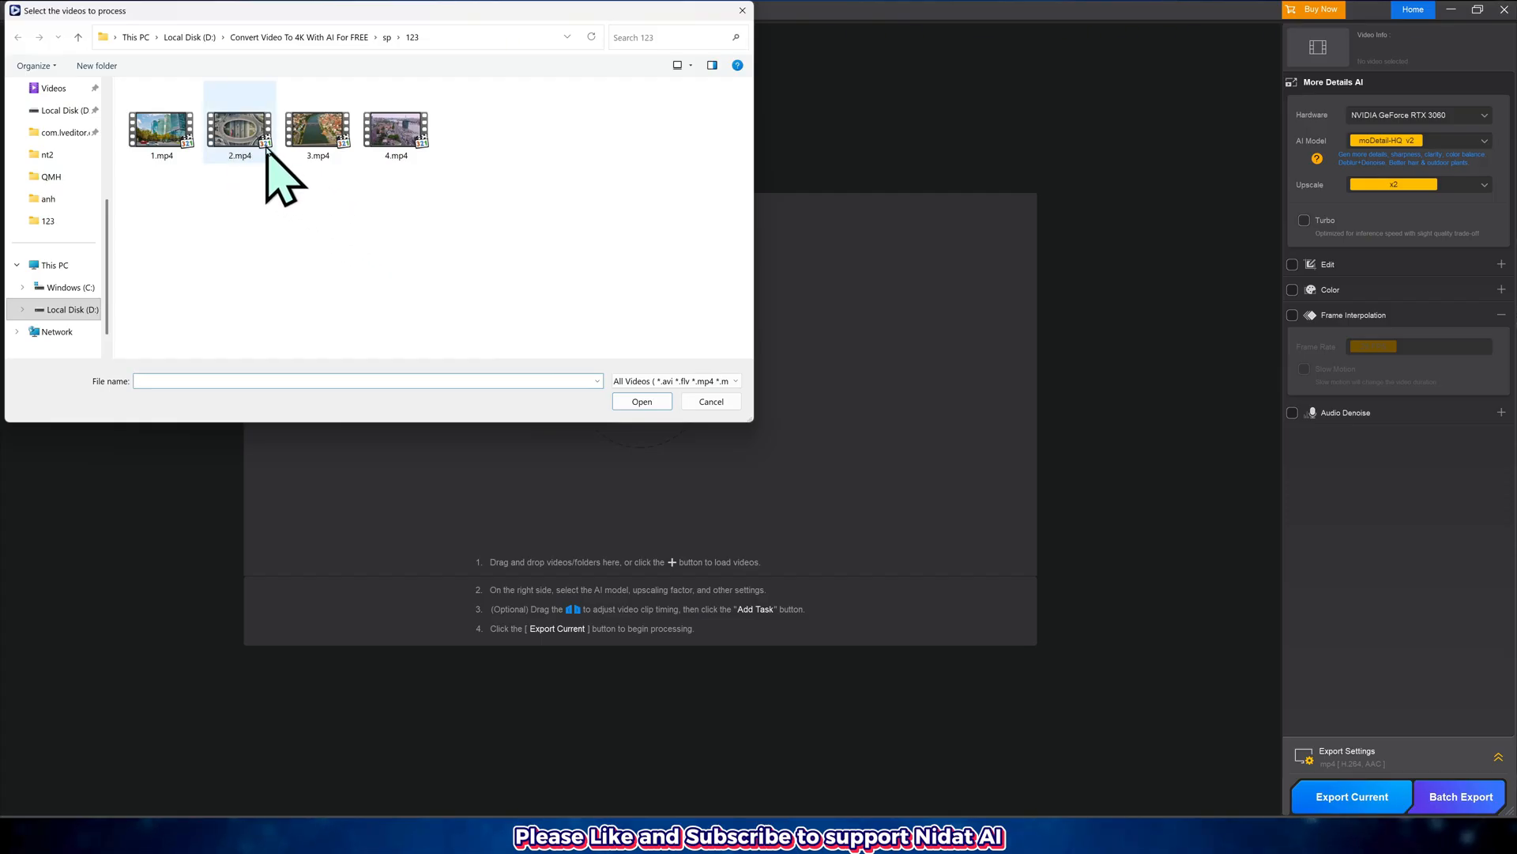
{"action": "left_click", "coordinate": [239, 131]}
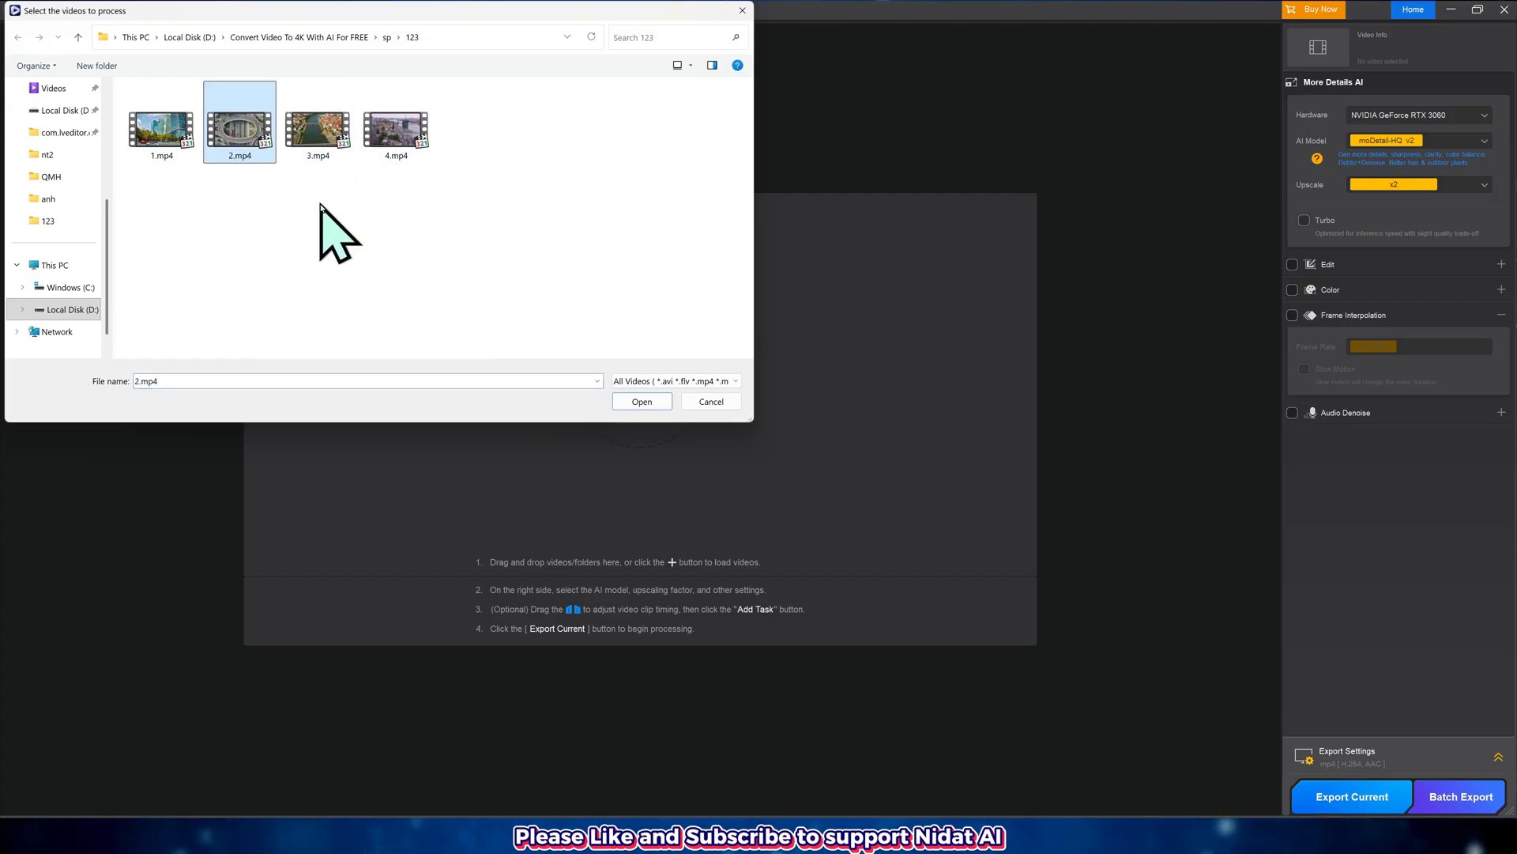
{"action": "left_click", "coordinate": [642, 401]}
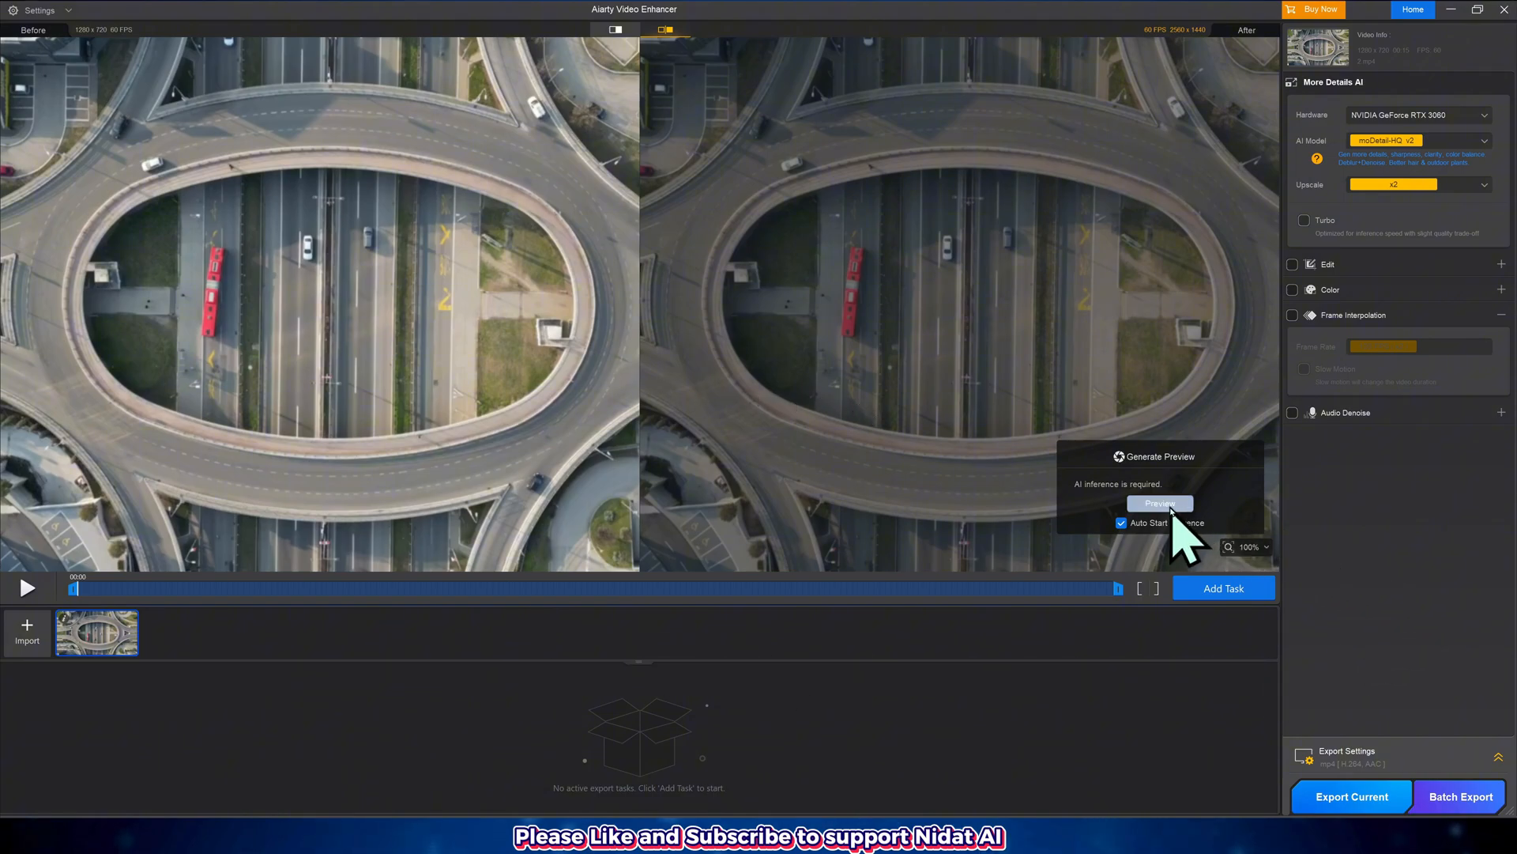
Generate the enhanced preview, play the before/after comparison, and add 2.mp4 as a 2560x1440 task
{"action": "left_click", "coordinate": [1160, 502]}
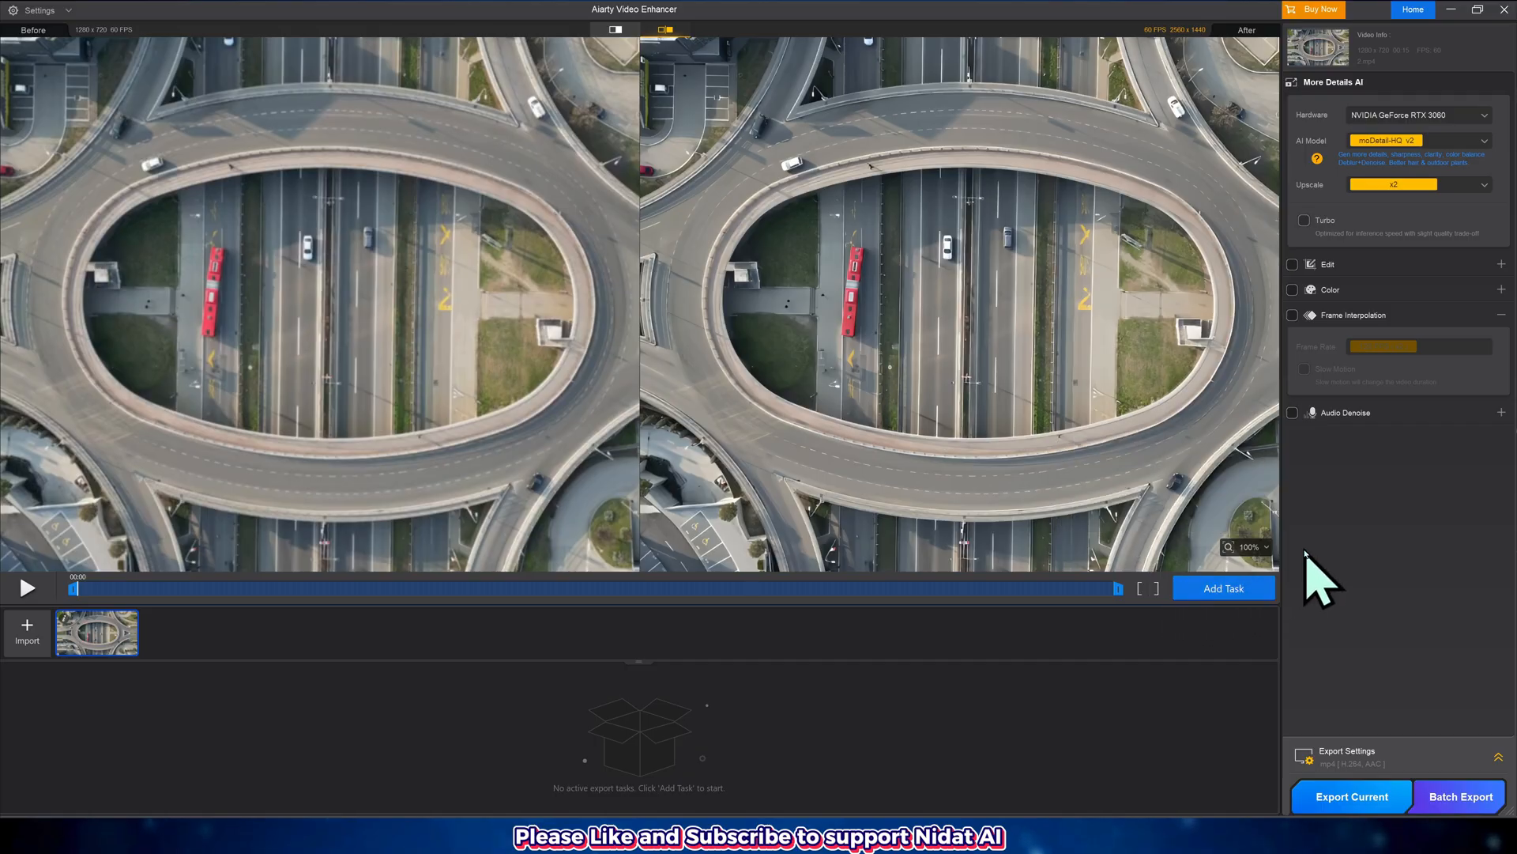
{"action": "left_click", "coordinate": [29, 587]}
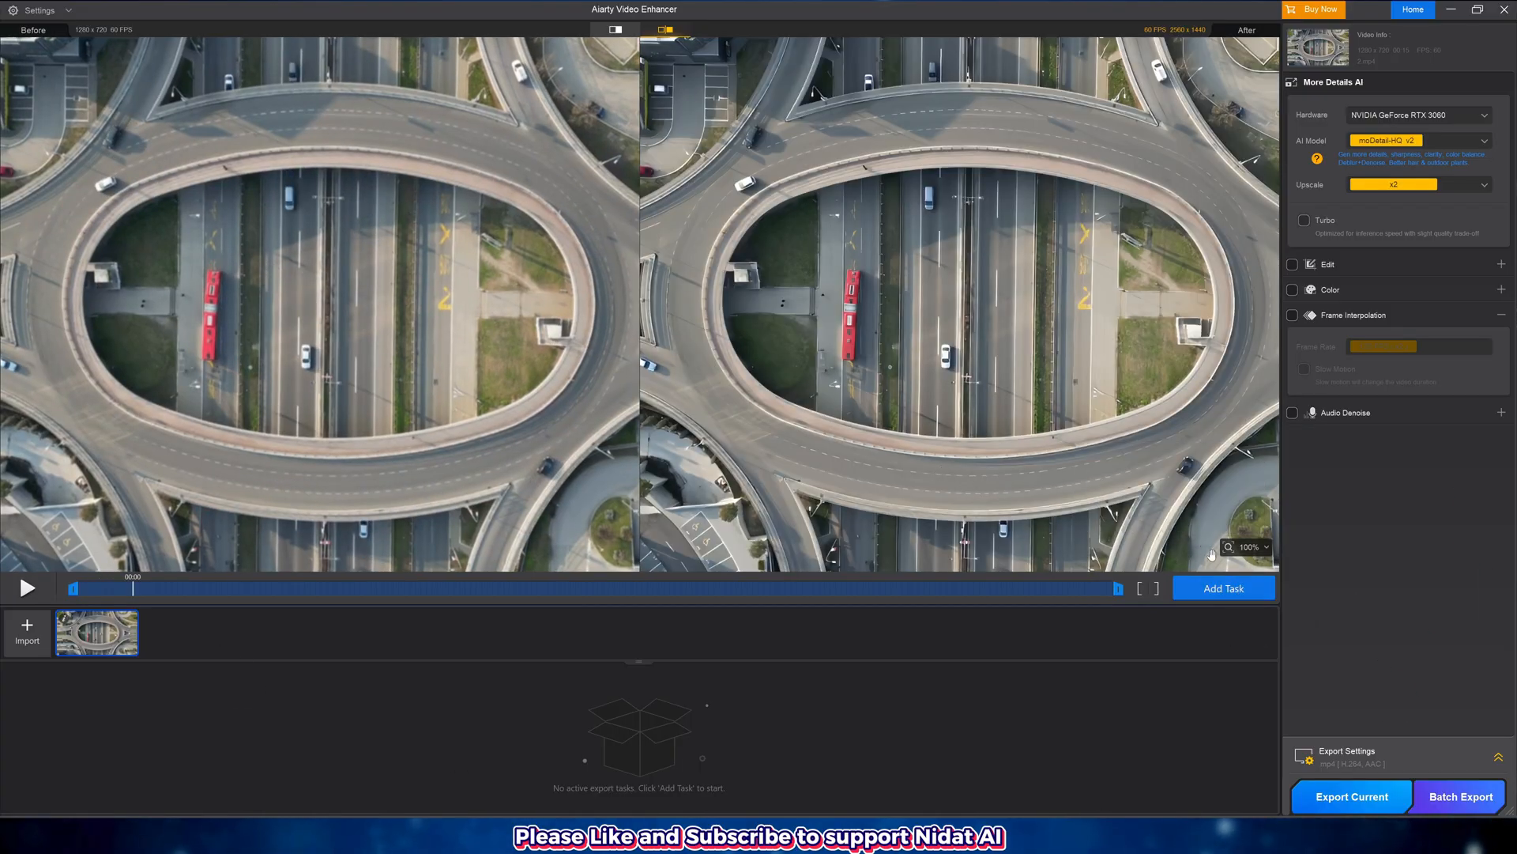
{"action": "left_click", "coordinate": [1224, 588]}
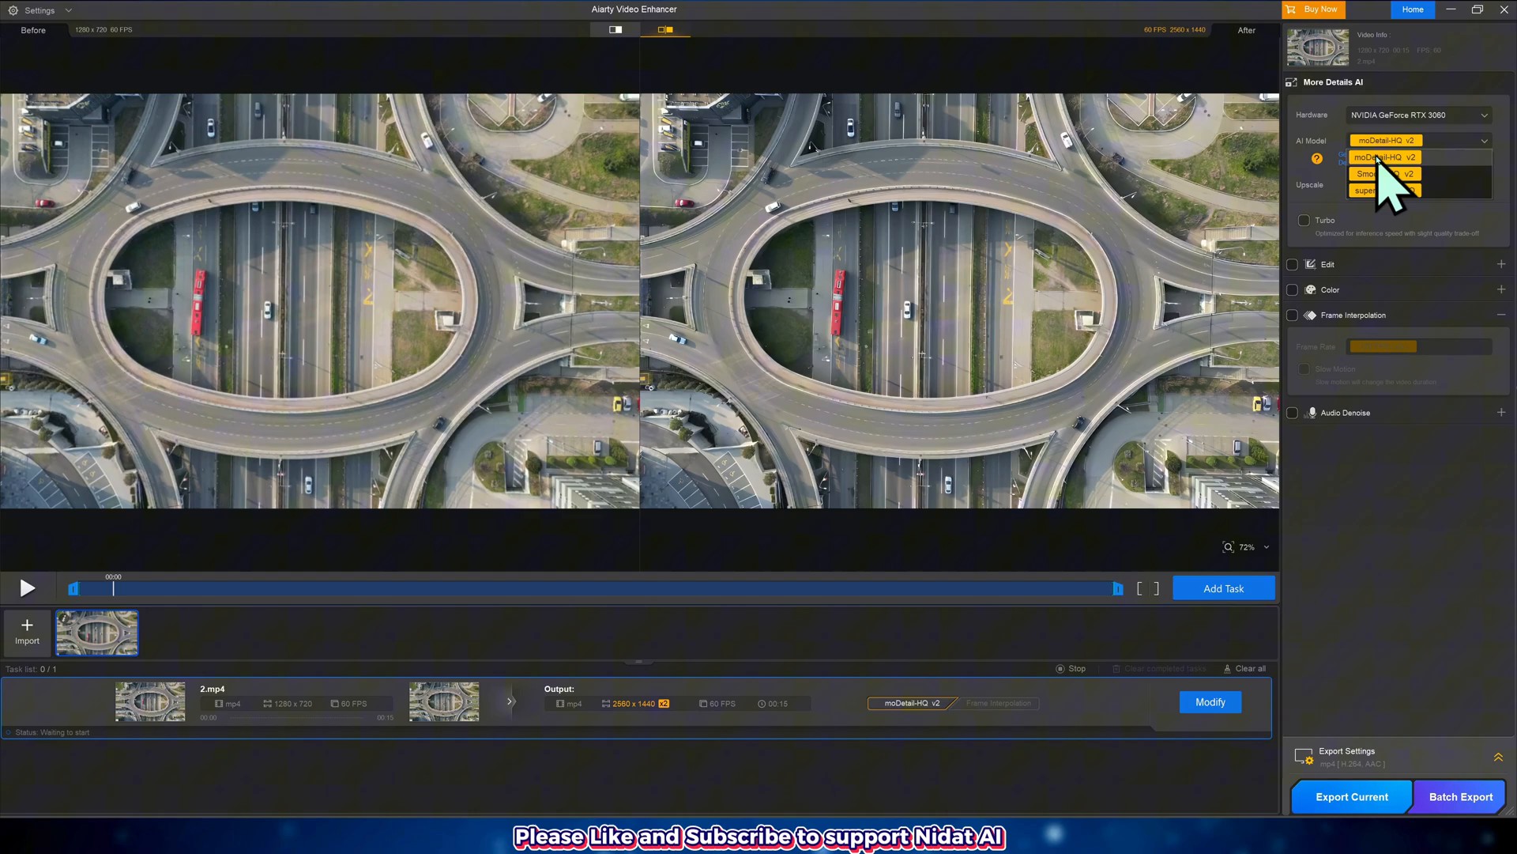
{"action": "left_click", "coordinate": [1385, 157]}
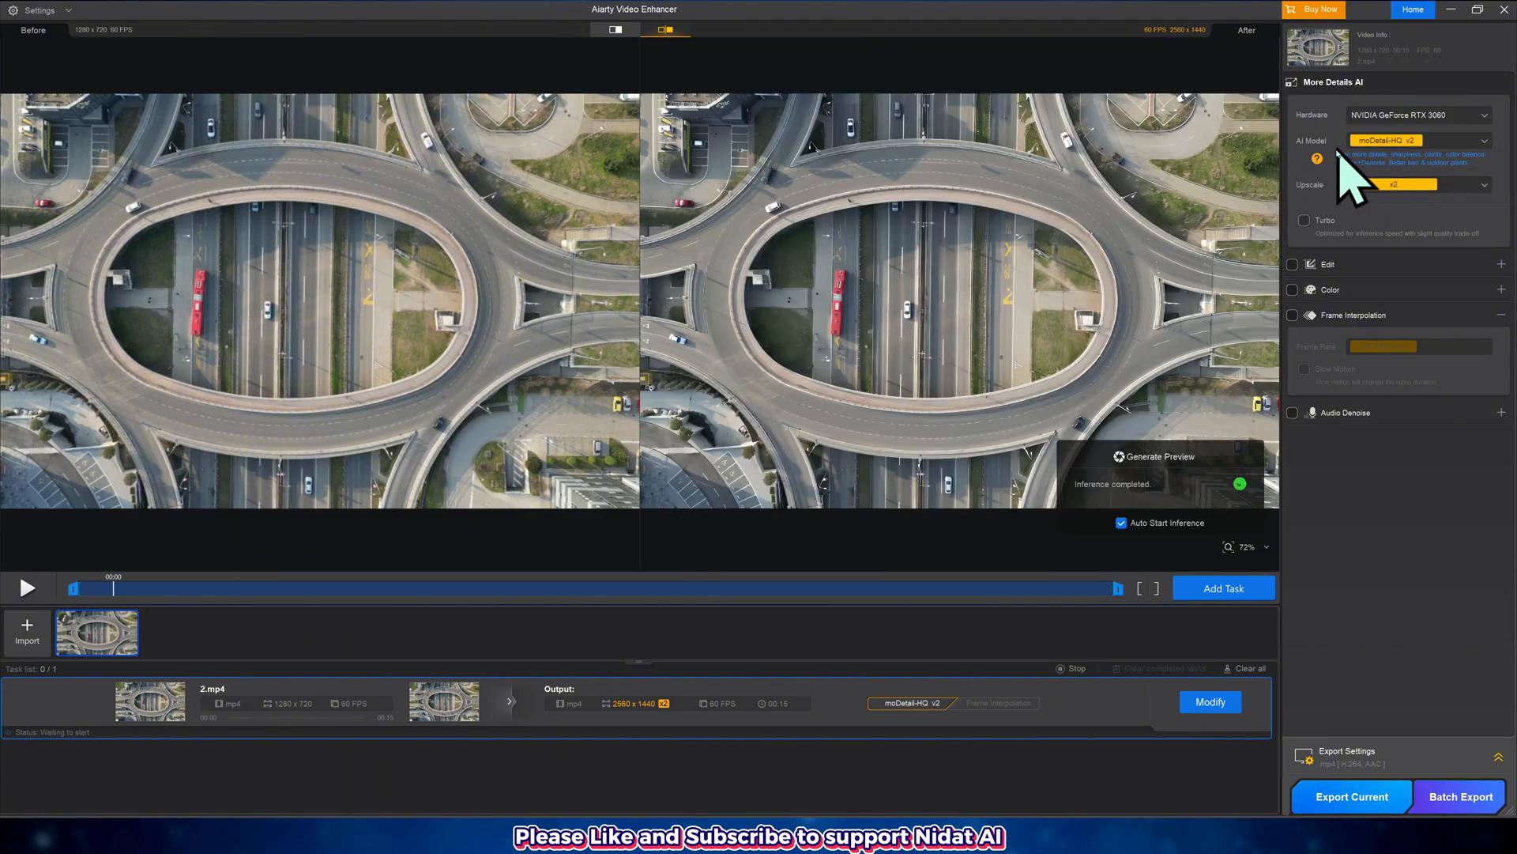
{"action": "left_click", "coordinate": [1316, 159]}
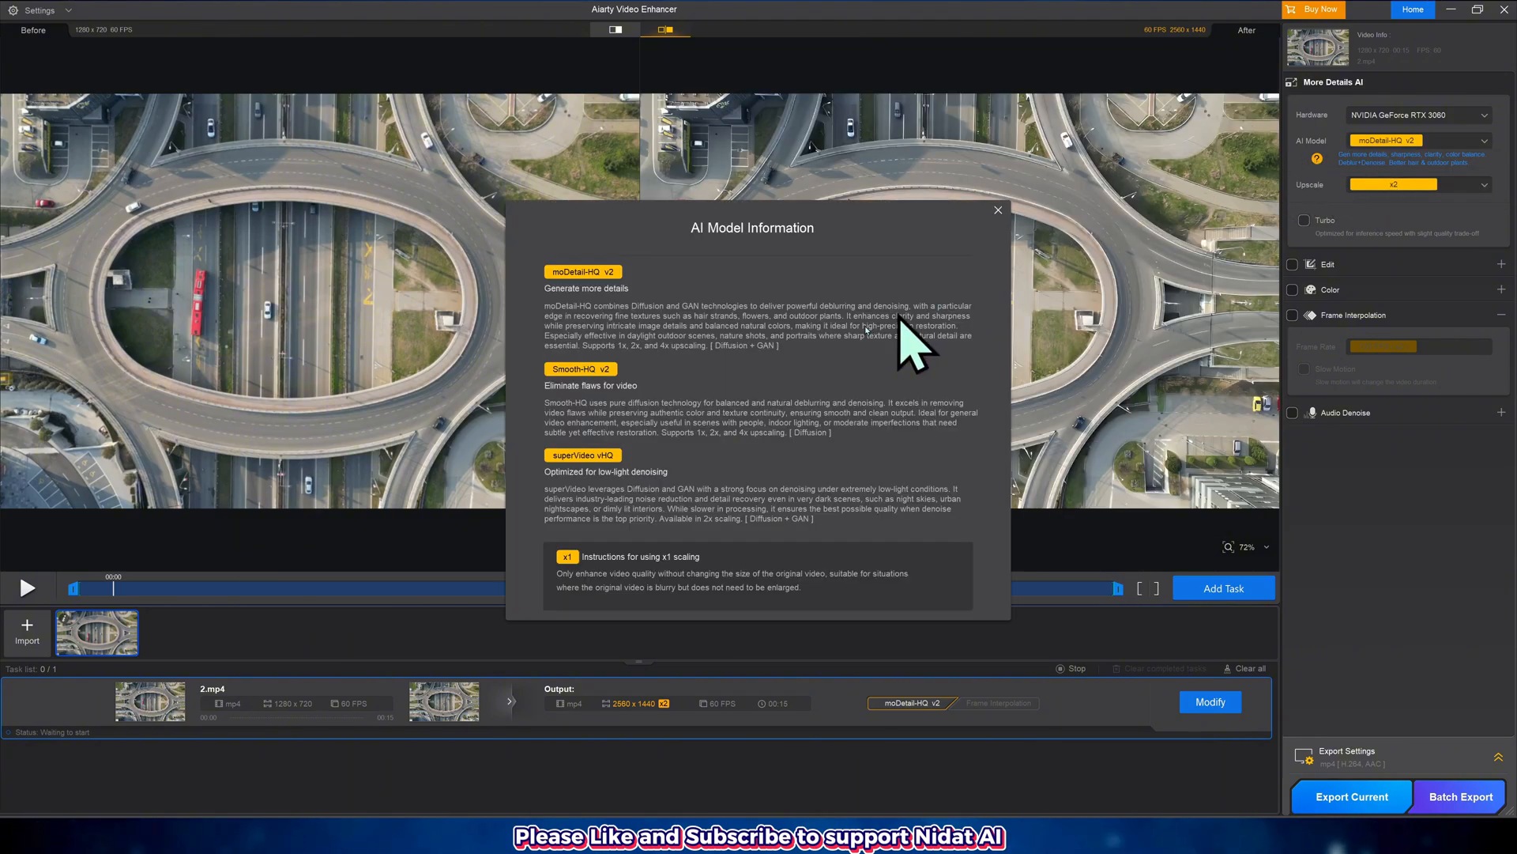
{"action": "mouse_move", "coordinate": [641, 585]}
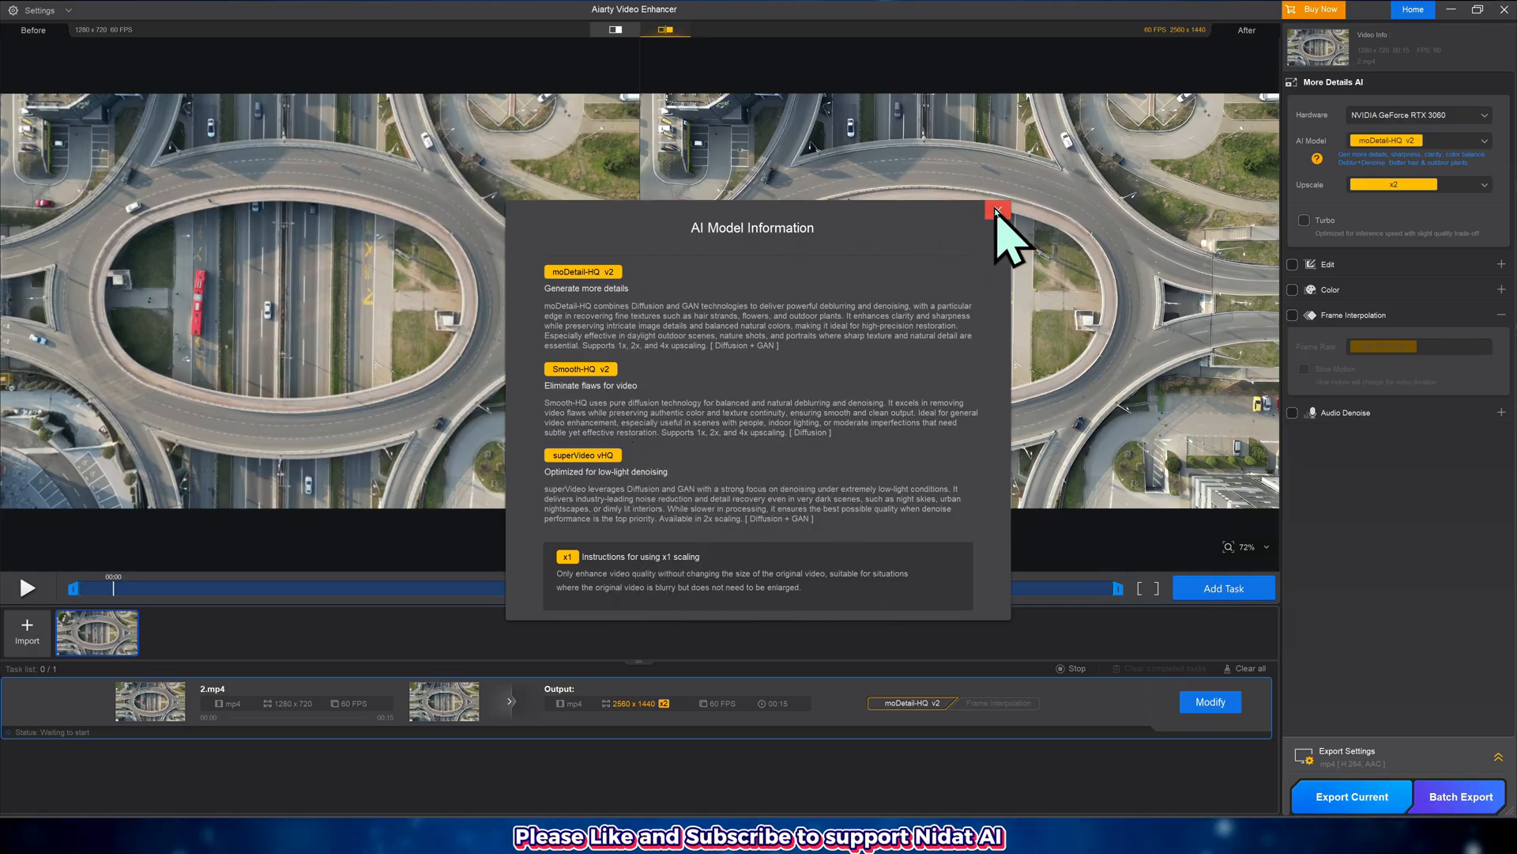
{"action": "left_click", "coordinate": [996, 211]}
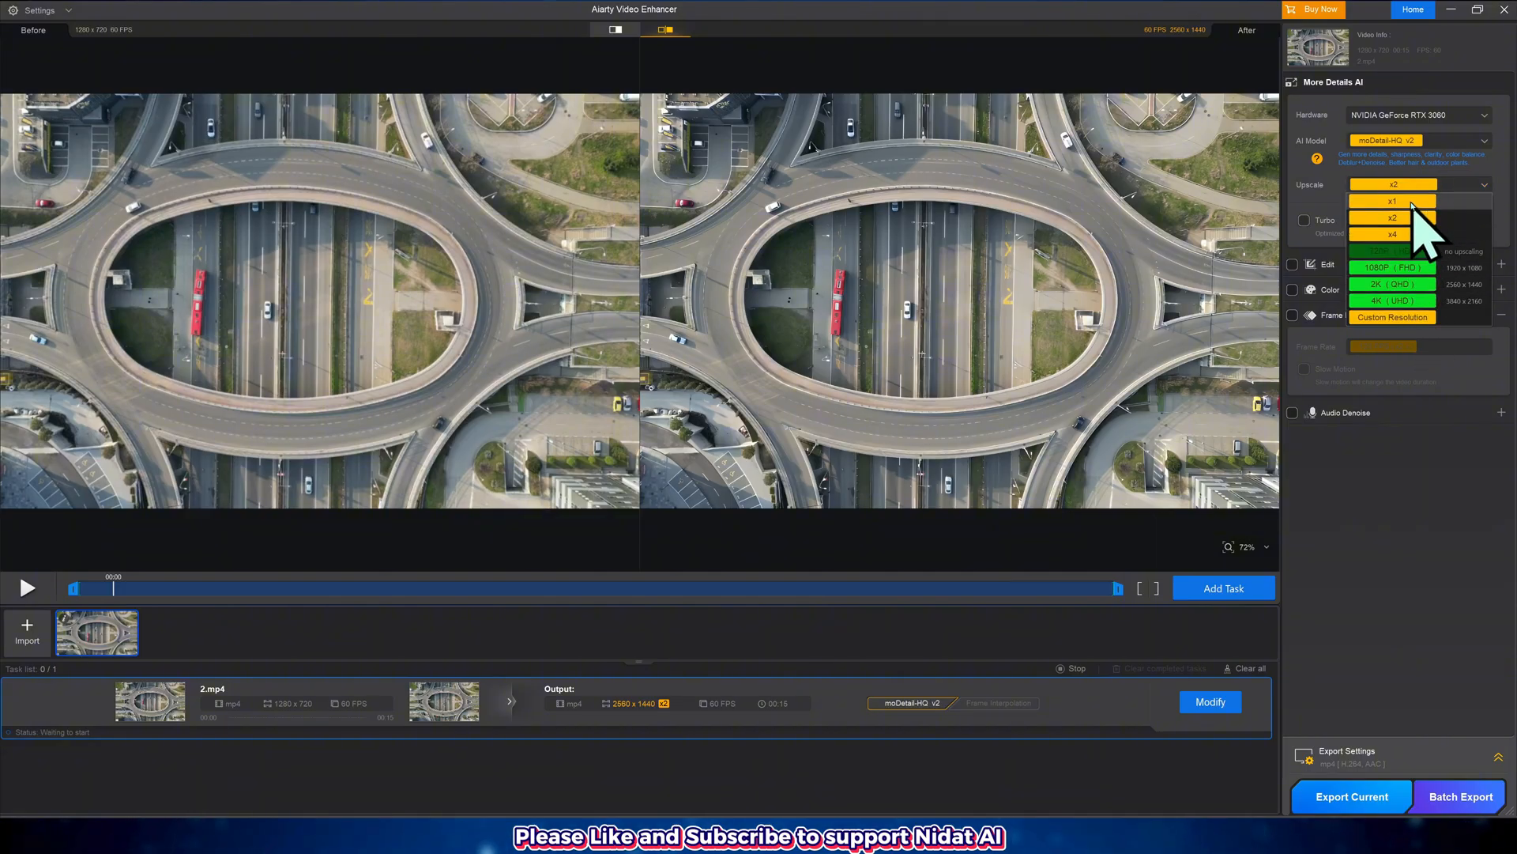
{"action": "left_click", "coordinate": [1391, 217]}
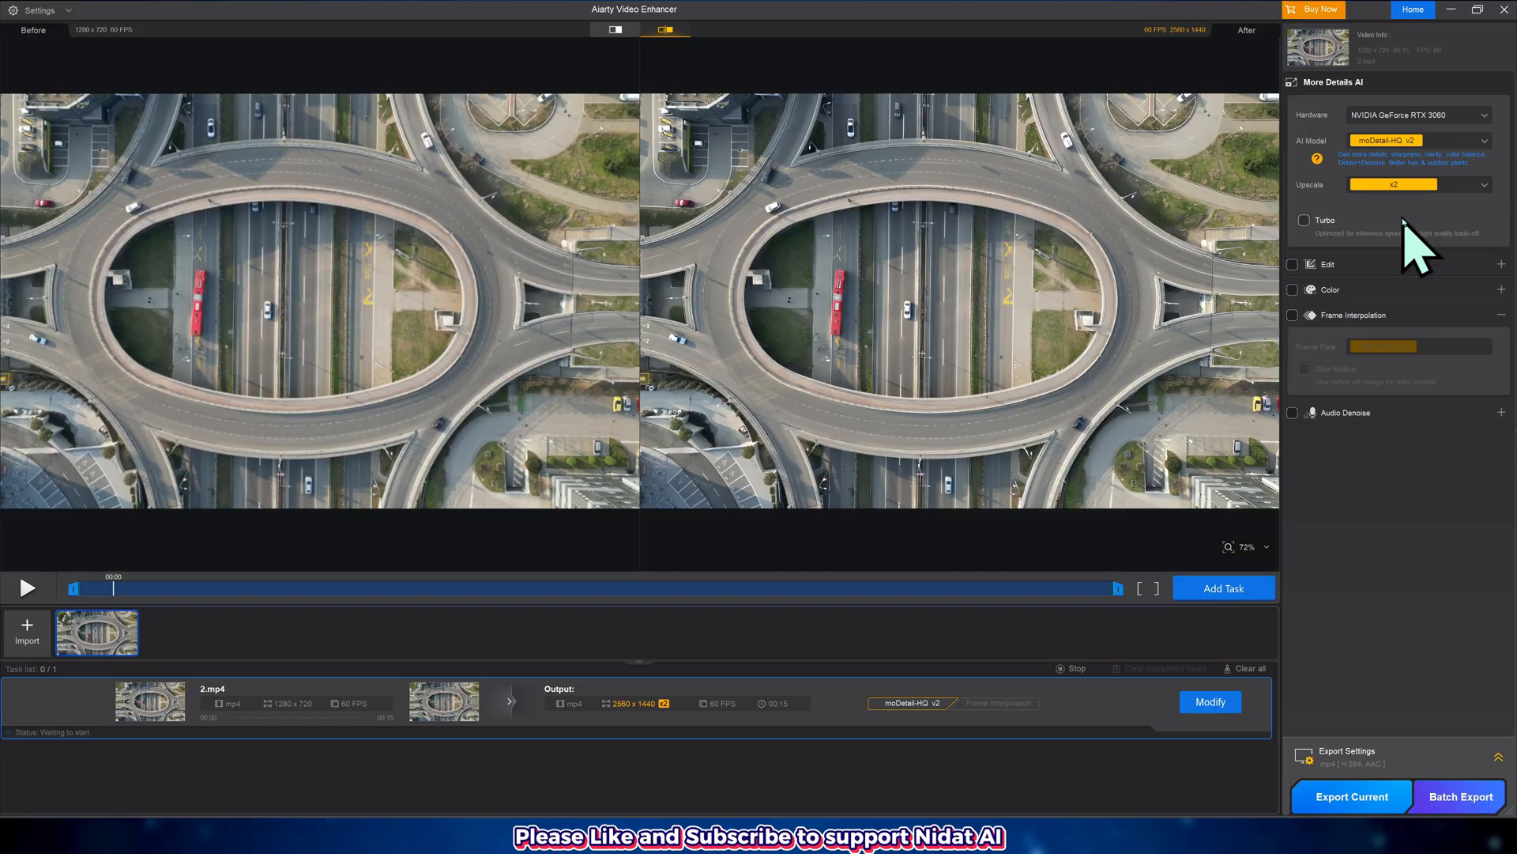
{"action": "left_click", "coordinate": [1304, 220]}
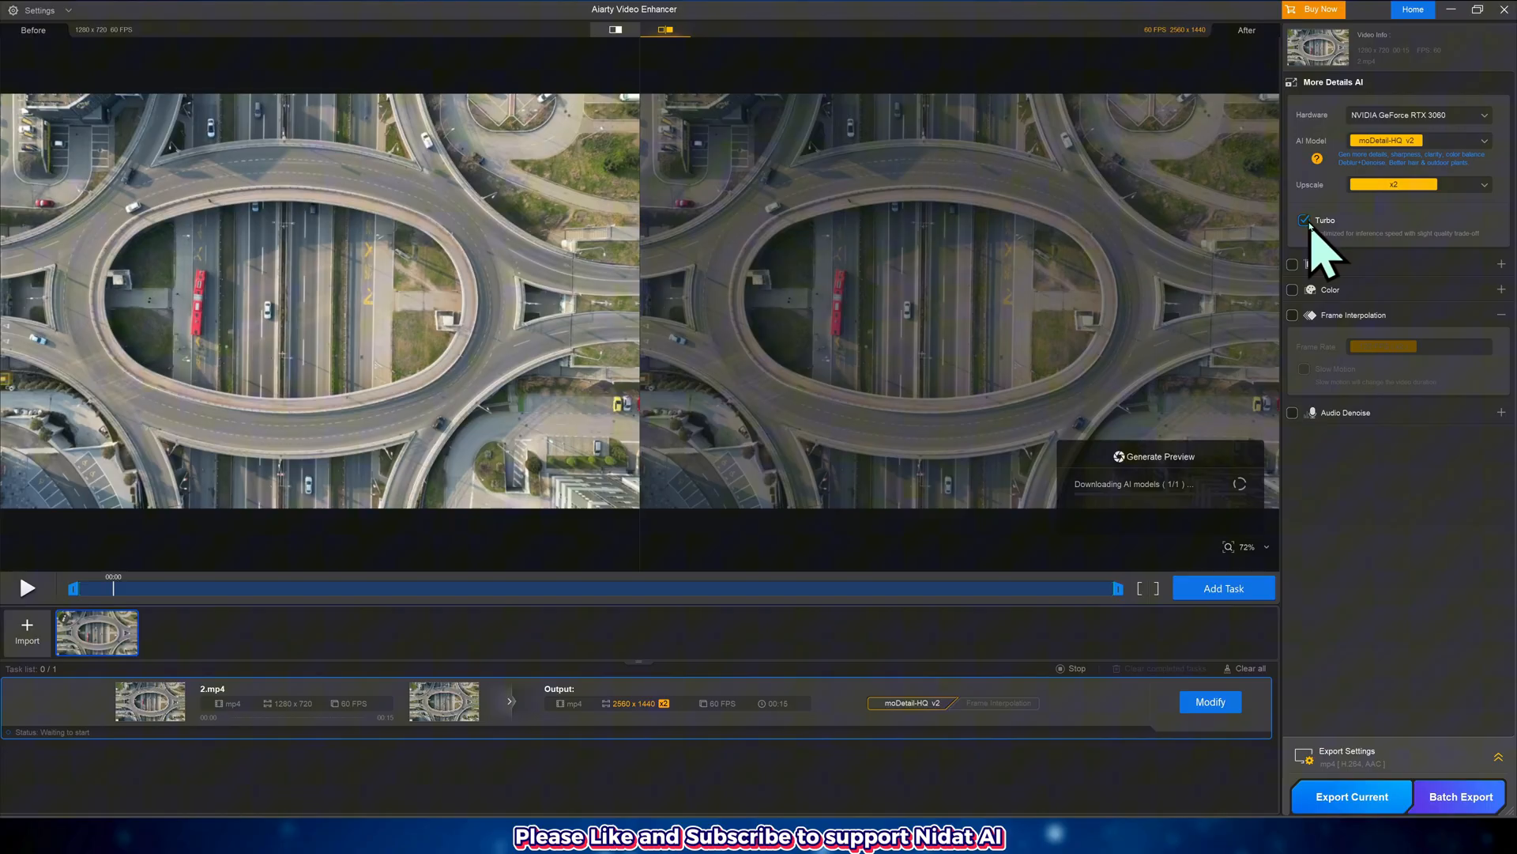
{"action": "left_click", "coordinate": [1303, 220]}
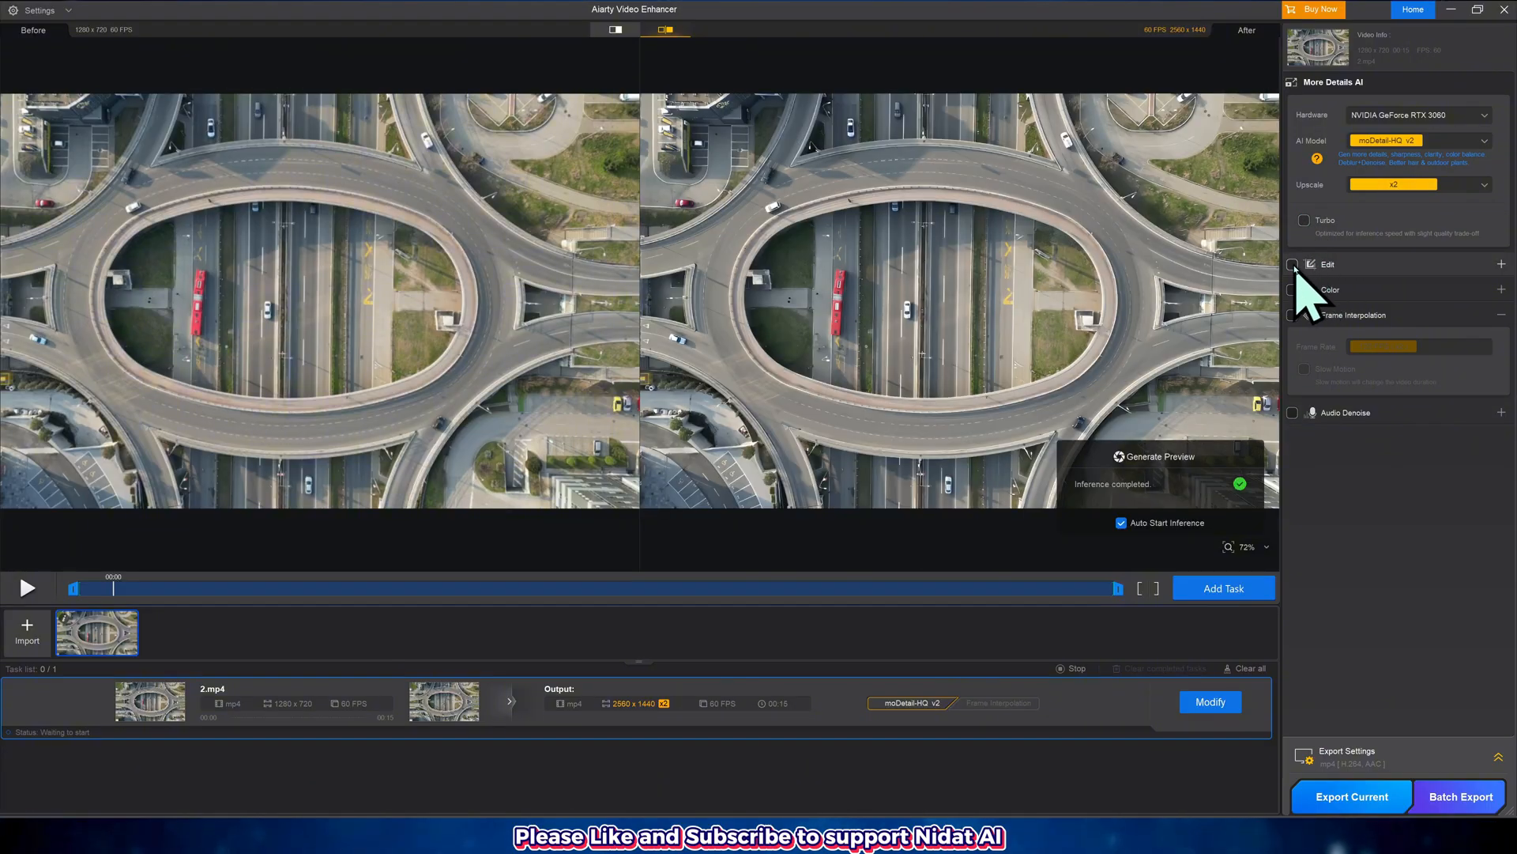
{"action": "left_click", "coordinate": [1293, 264]}
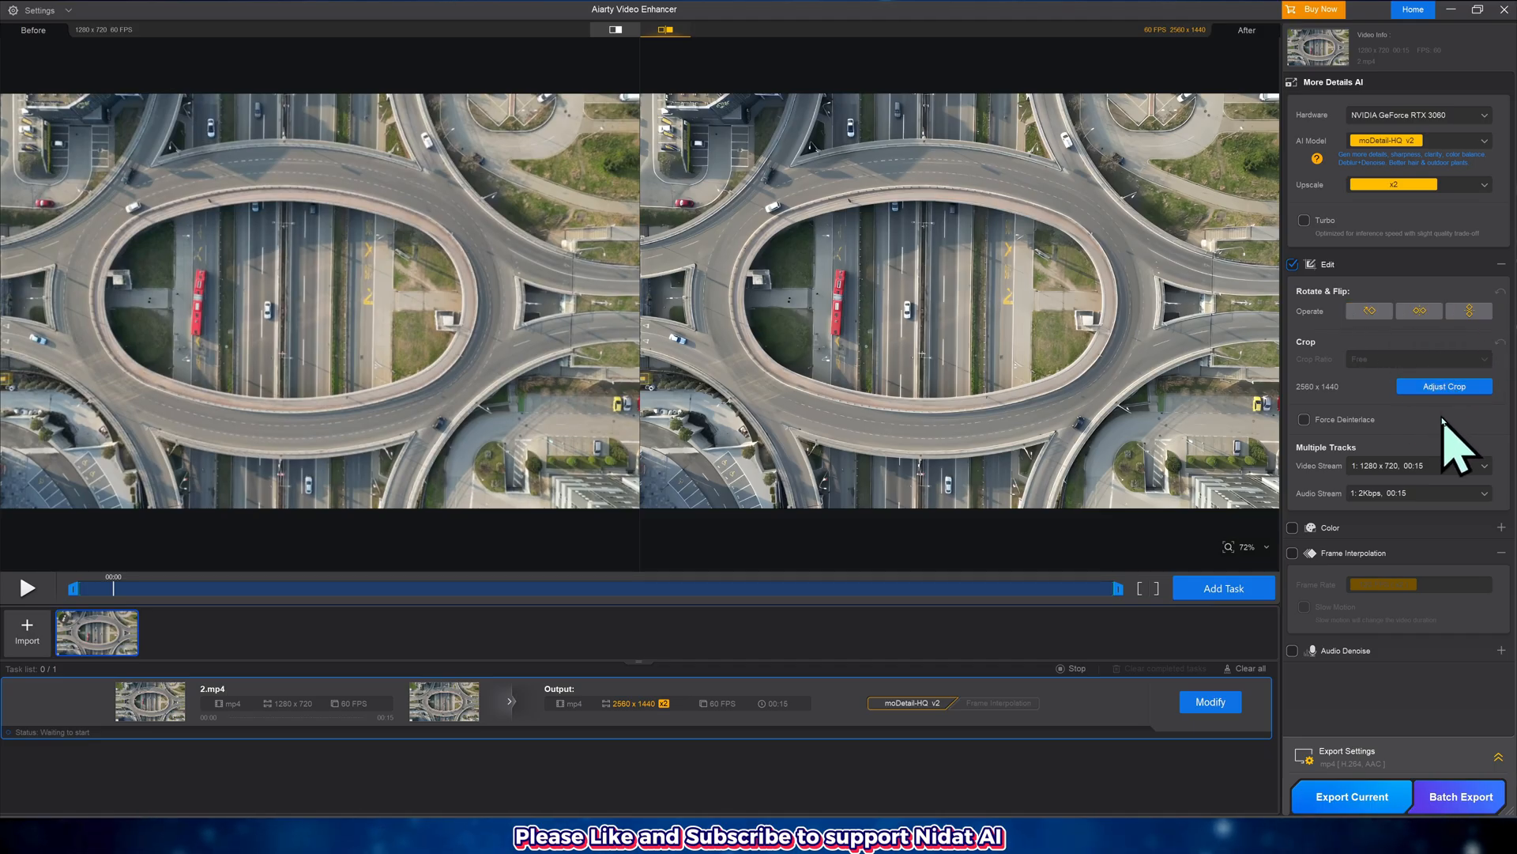
{"action": "mouse_move", "coordinate": [1330, 454]}
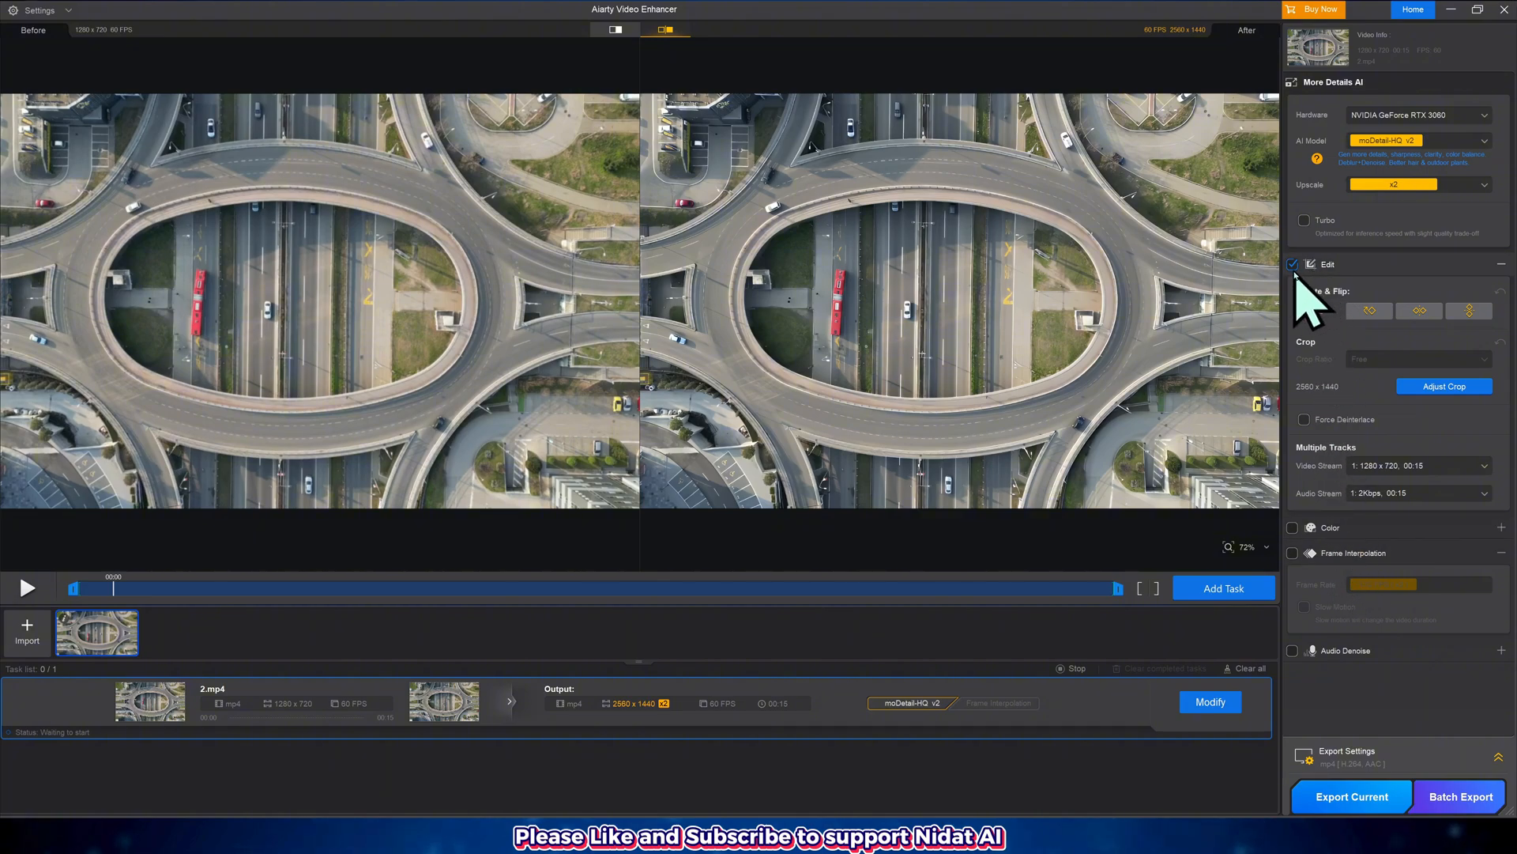
{"action": "left_click", "coordinate": [1293, 264]}
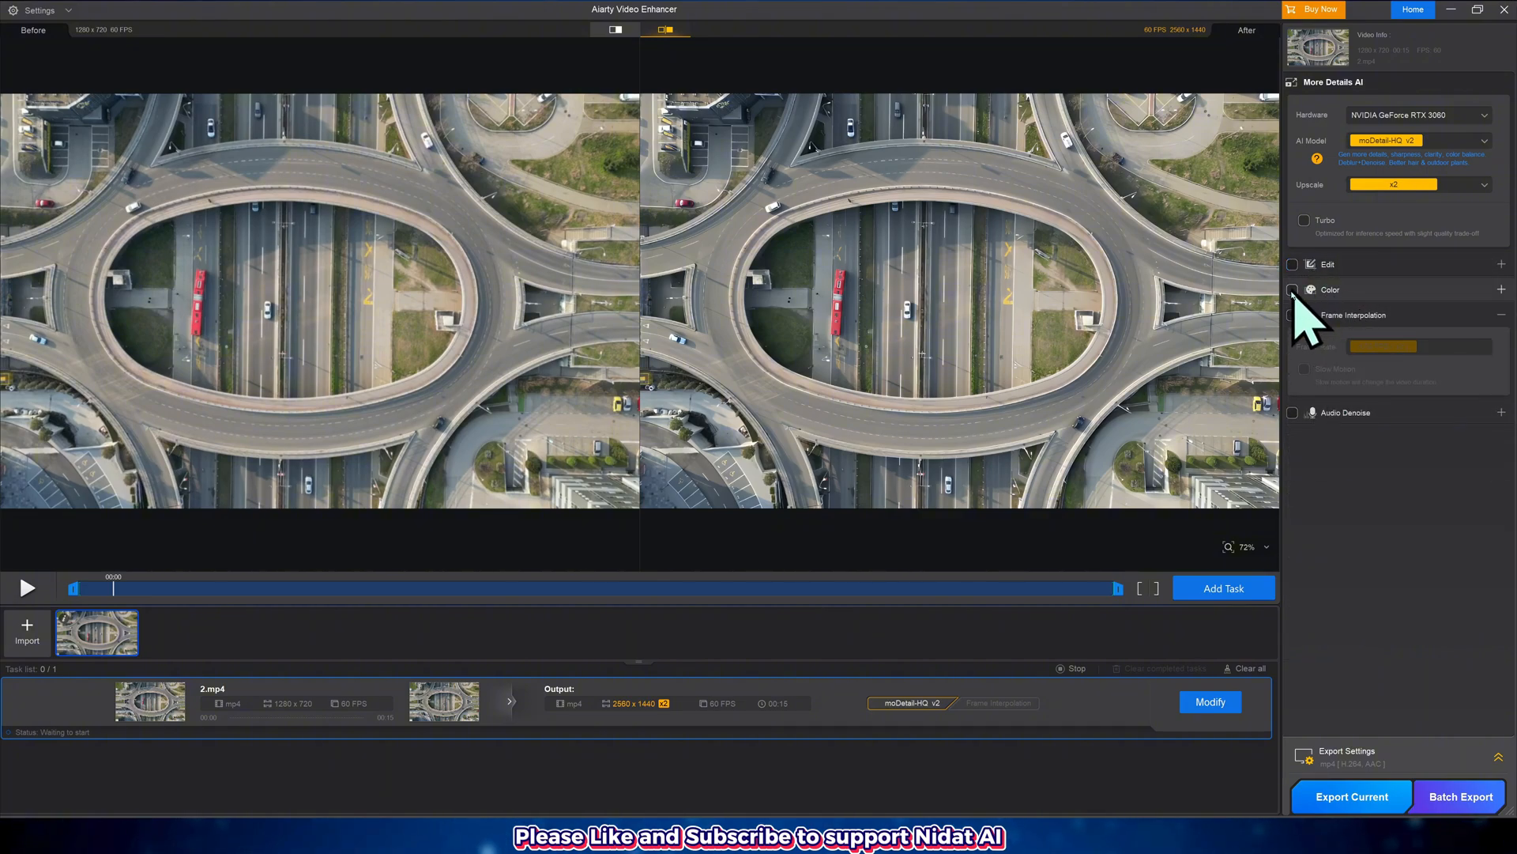
{"action": "left_click", "coordinate": [1292, 290]}
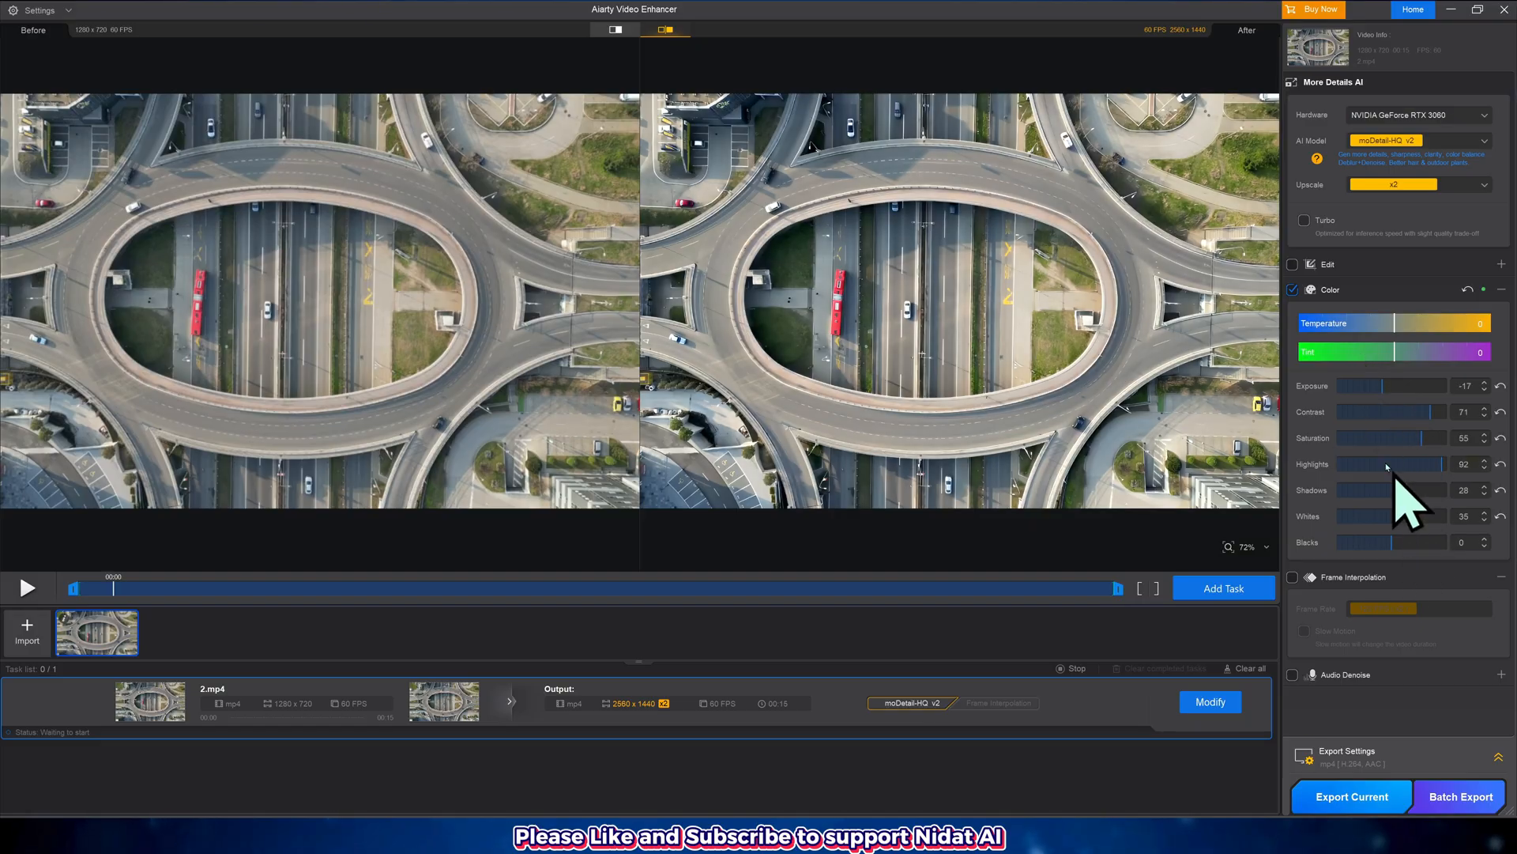
{"action": "left_click", "coordinate": [1292, 290]}
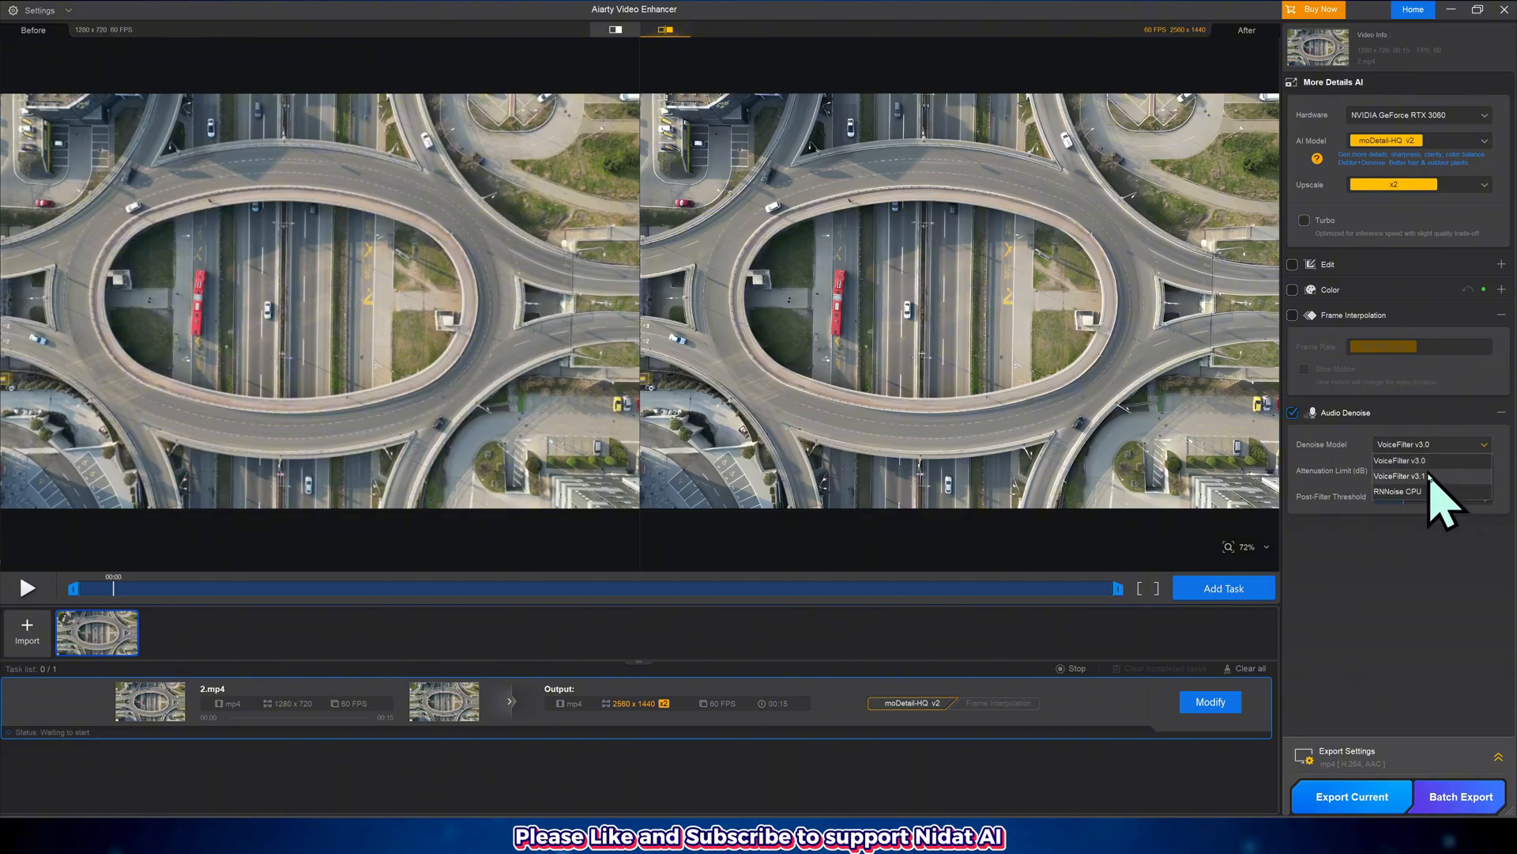
{"action": "left_click", "coordinate": [1399, 476]}
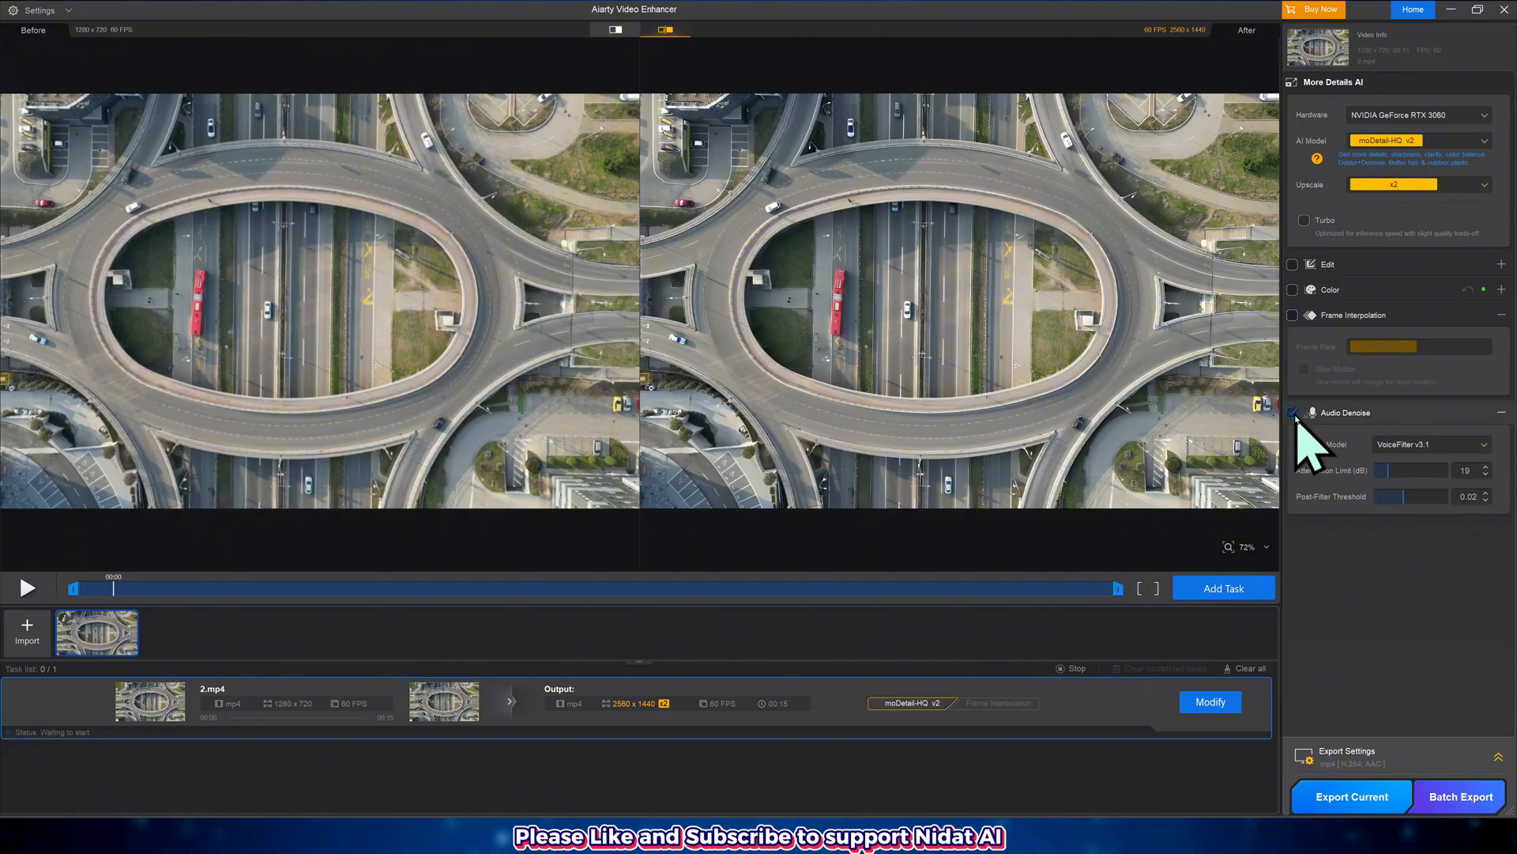
{"action": "left_click", "coordinate": [1292, 413]}
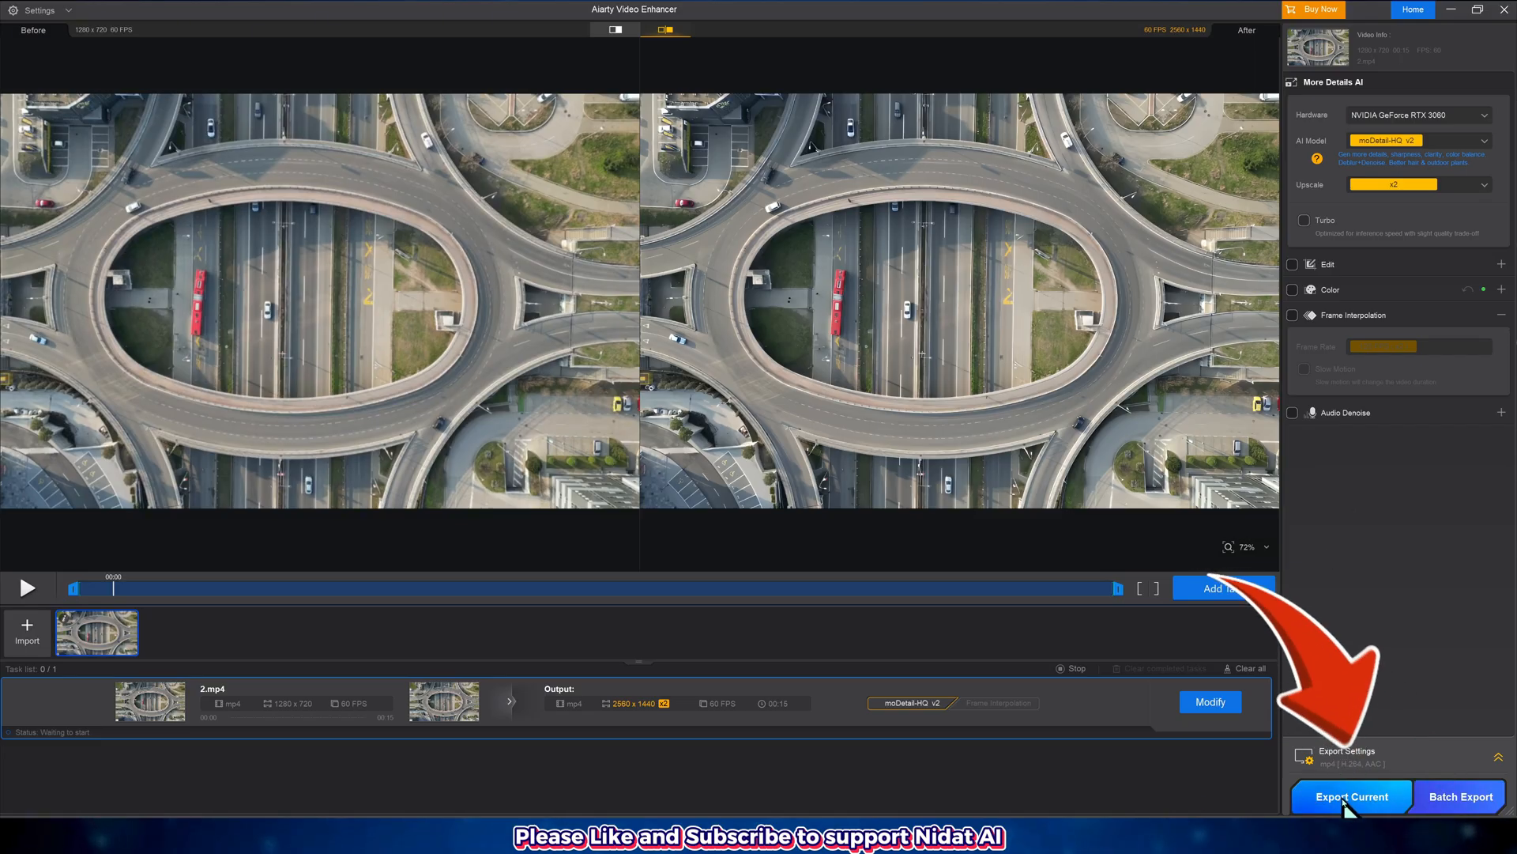
Export the aerial highway clip with the current settings
{"action": "left_click", "coordinate": [1351, 795]}
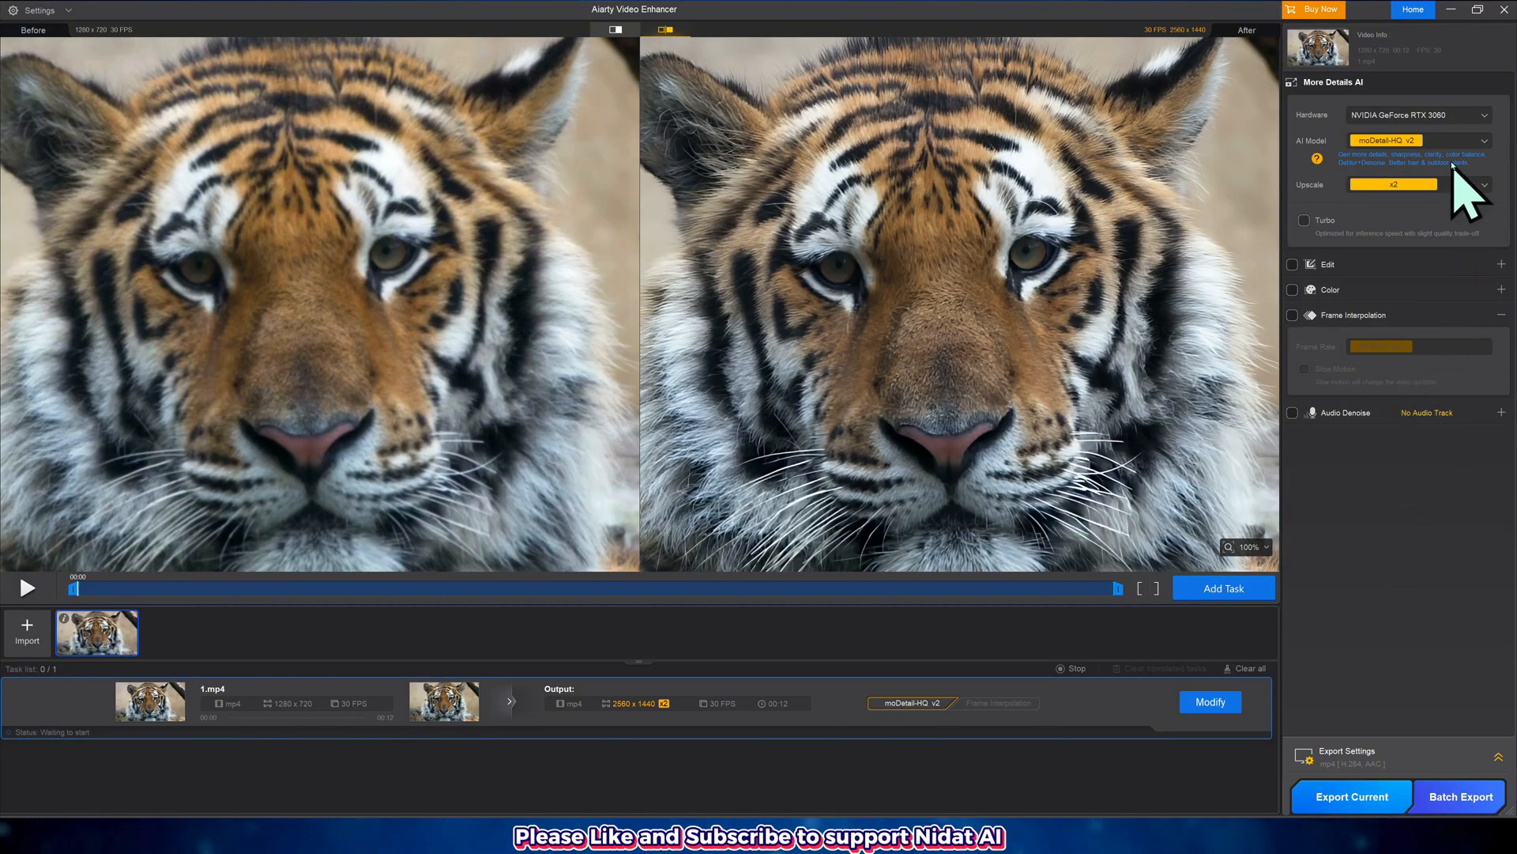
{"action": "left_click", "coordinate": [1419, 140]}
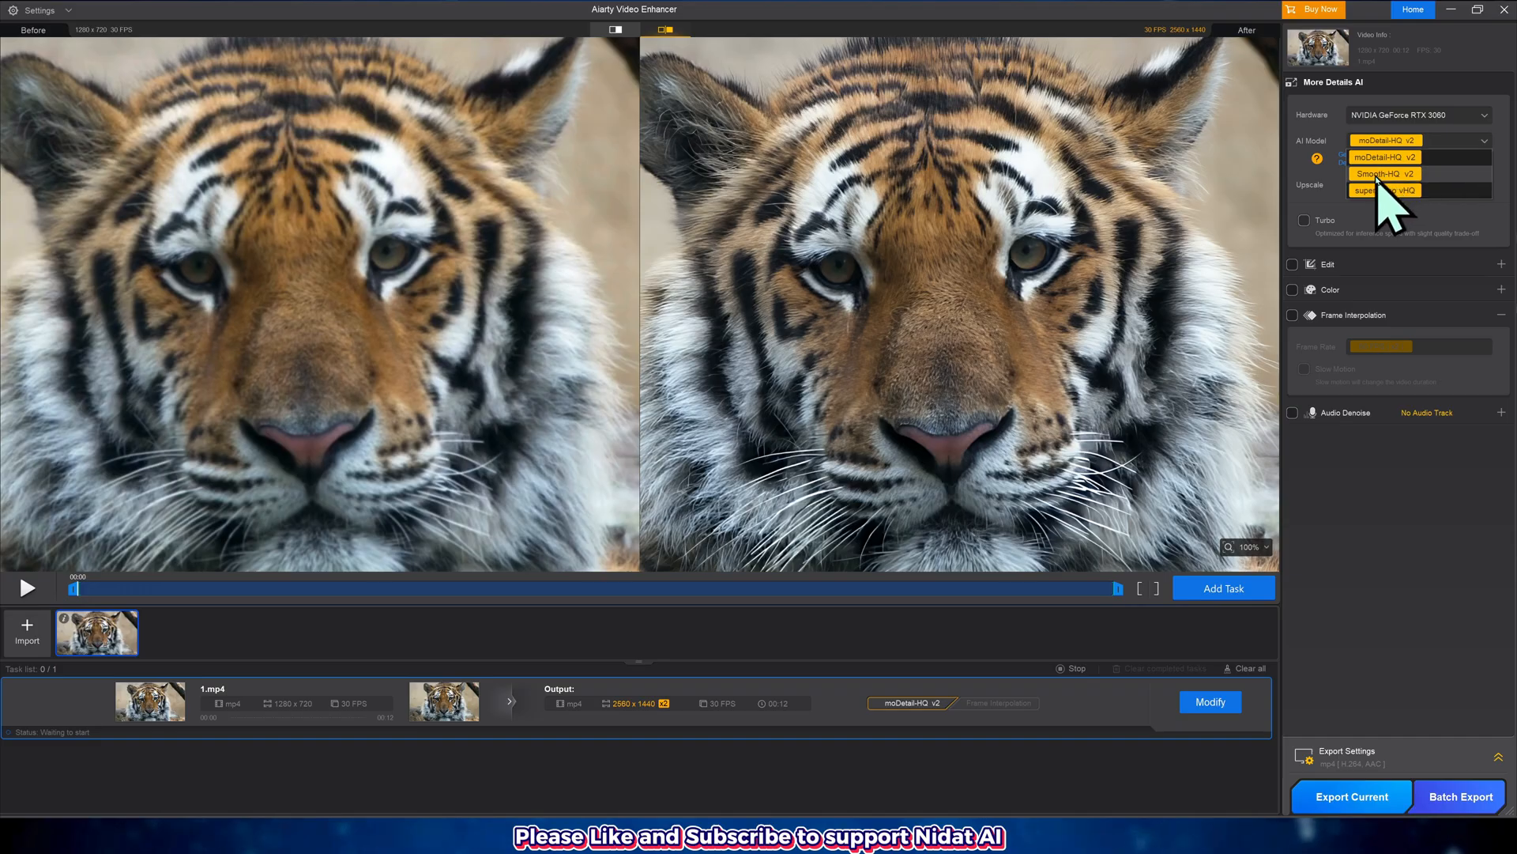
{"action": "left_click", "coordinate": [1384, 173]}
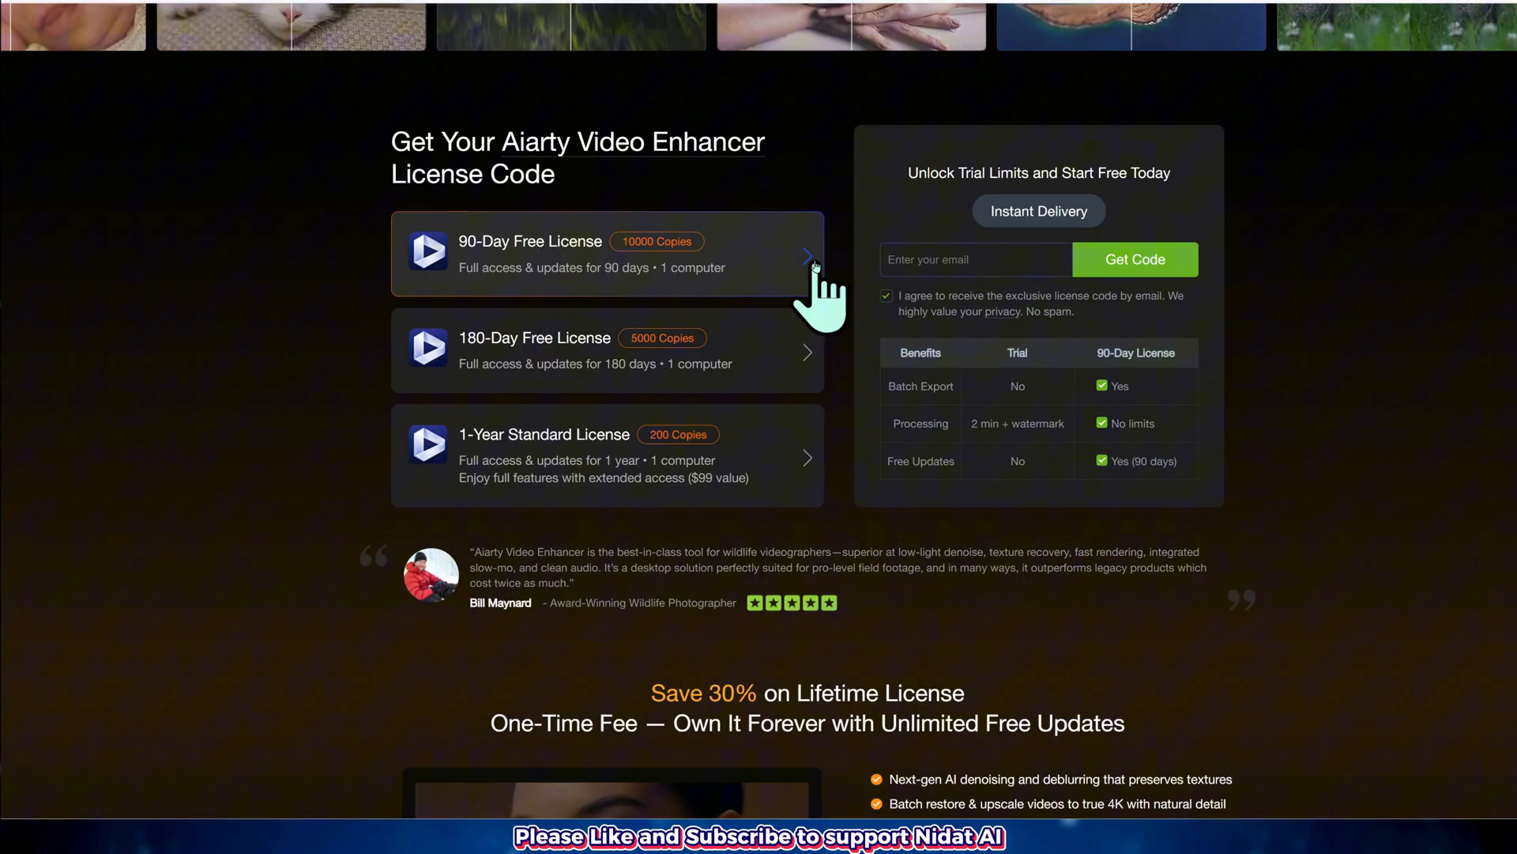
{"action": "mouse_move", "coordinate": [814, 363]}
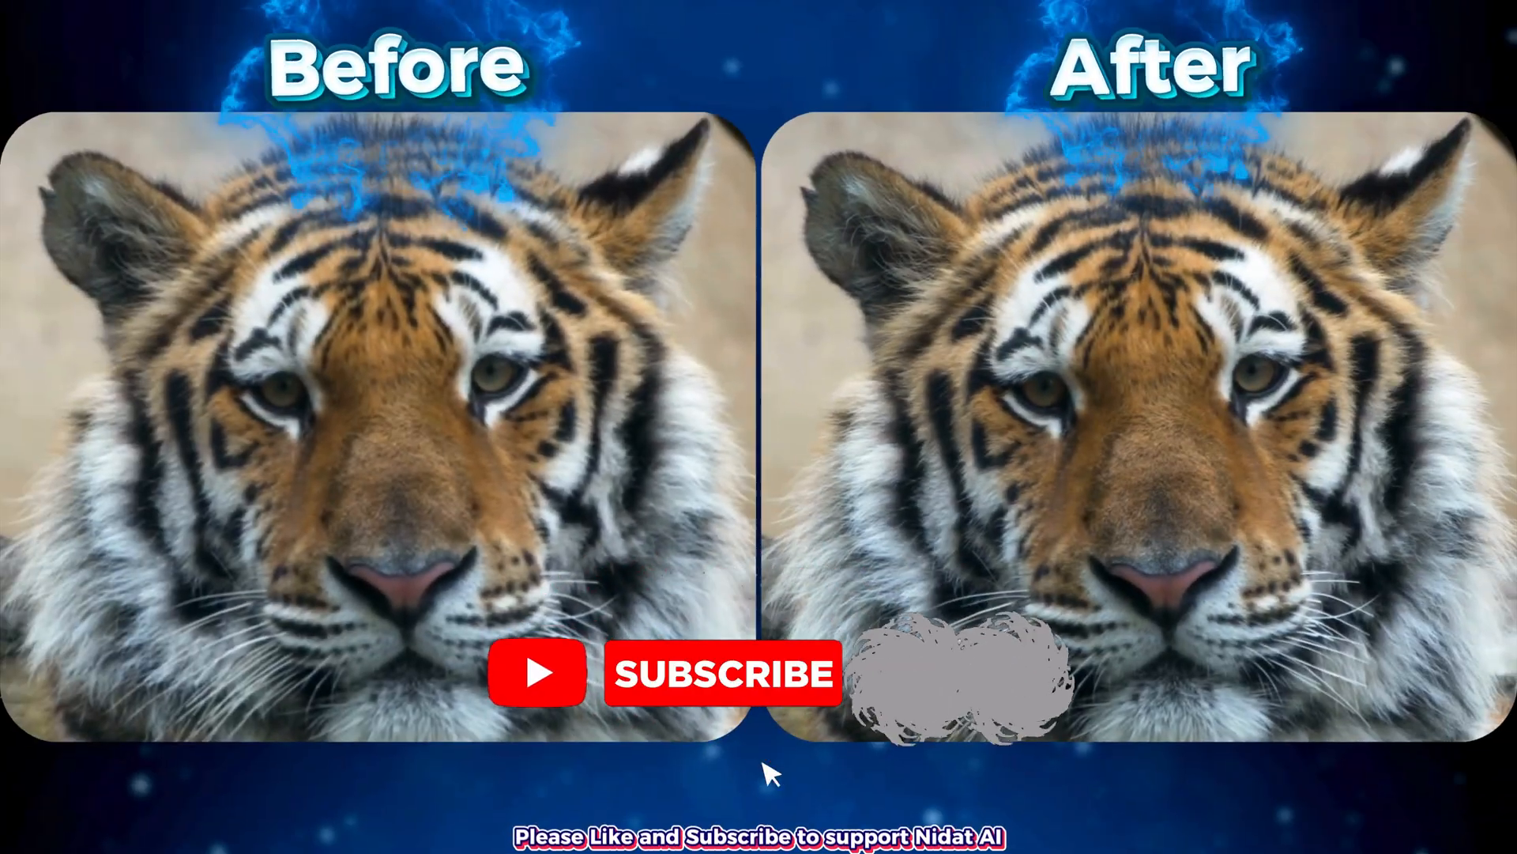
{"action": "left_click", "coordinate": [718, 676]}
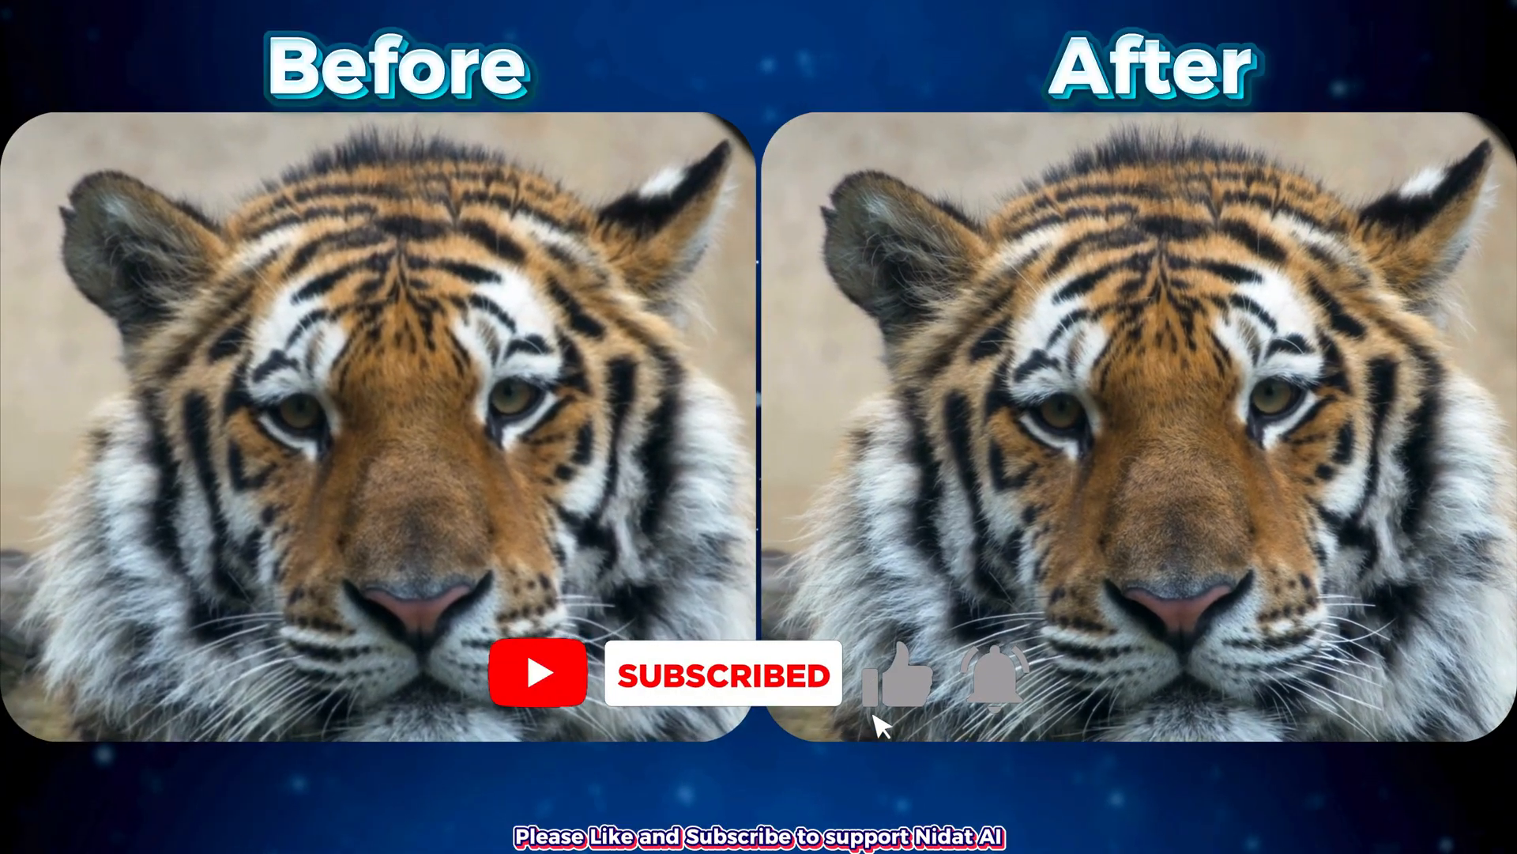